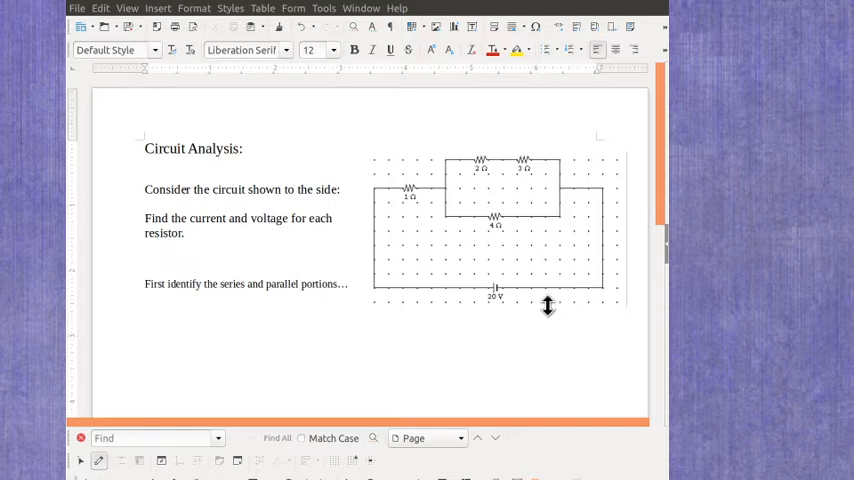
Scroll down to the resistor table below the instructions to remove it
{"action": "scroll", "scroll_direction": "down", "scroll_amount": 3}
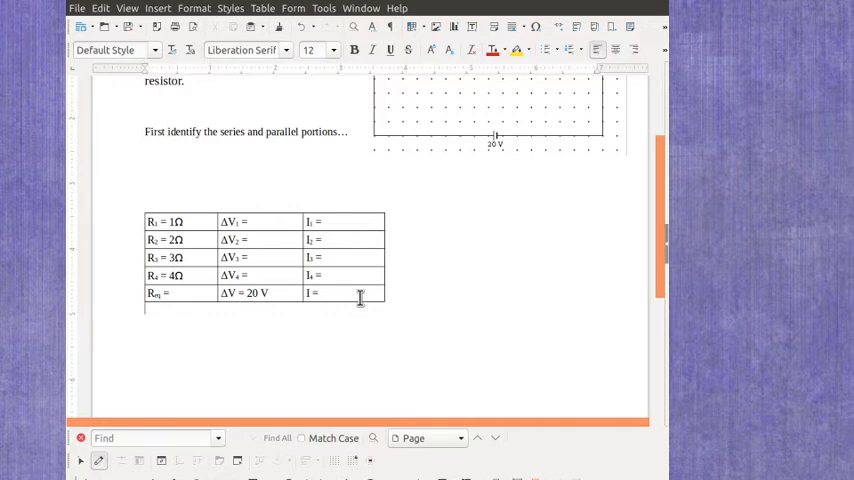
{"action": "mouse_move", "coordinate": [510, 292]}
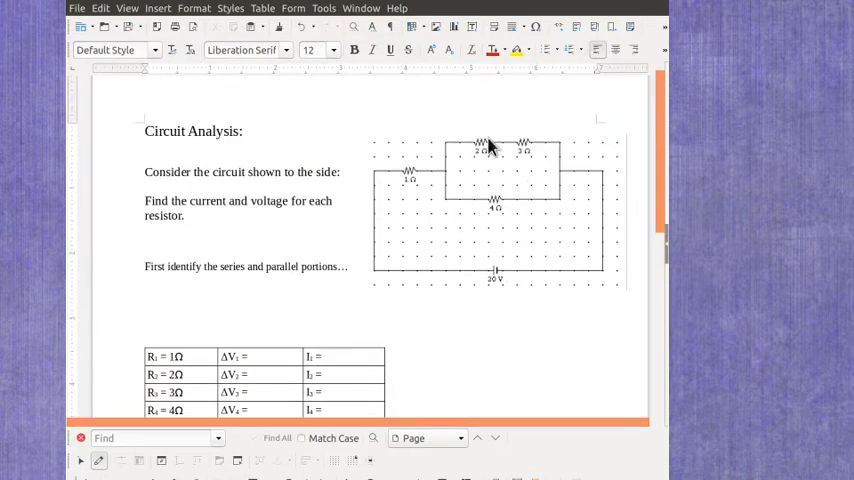
{"action": "mouse_move", "coordinate": [420, 314]}
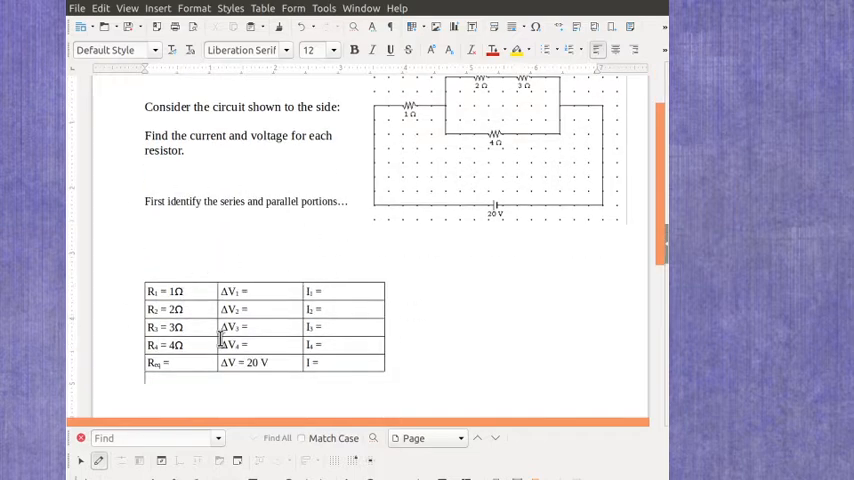
{"action": "mouse_move", "coordinate": [156, 256]}
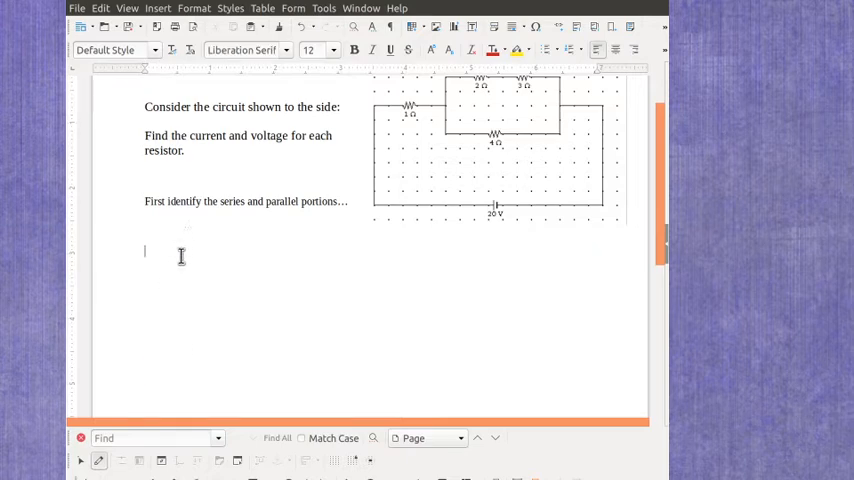
{"action": "mouse_move", "coordinate": [336, 304]}
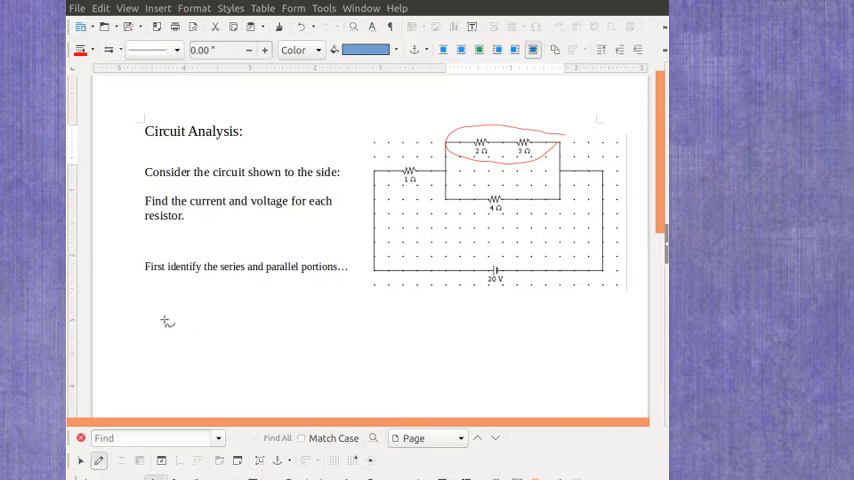
Place the cursor below the circled 2 Ω and 3 Ω pair for the series equation Rs = 5Ω
{"action": "left_click", "coordinate": [146, 312]}
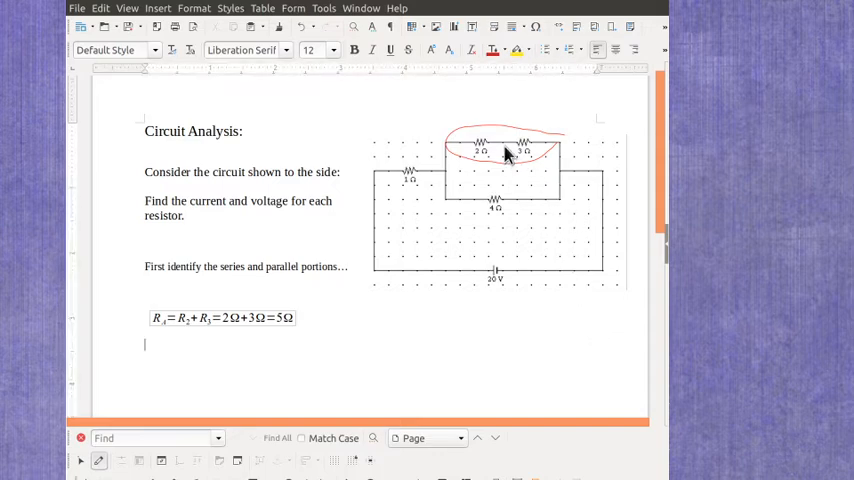
{"action": "mouse_move", "coordinate": [502, 210]}
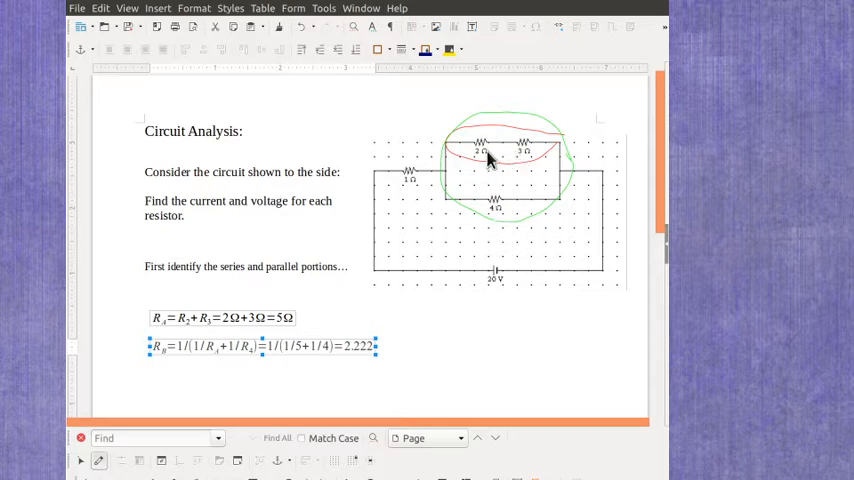
{"action": "mouse_move", "coordinate": [462, 234]}
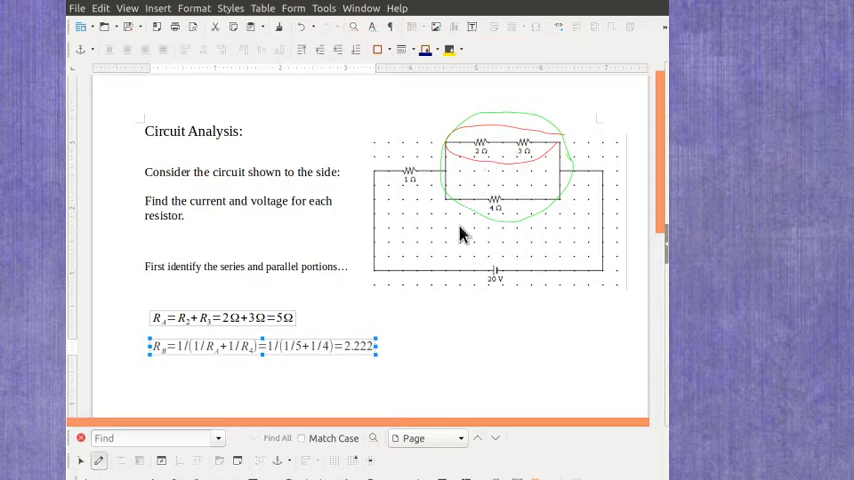
{"action": "mouse_move", "coordinate": [362, 360]}
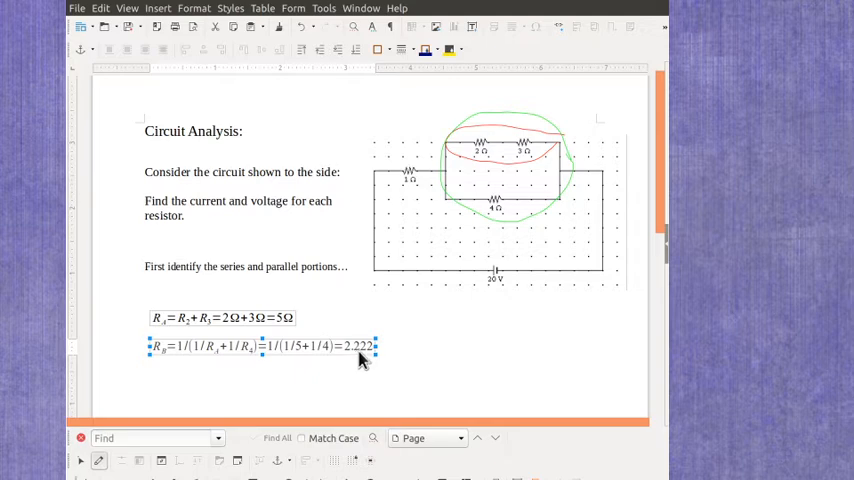
{"action": "mouse_move", "coordinate": [366, 360]}
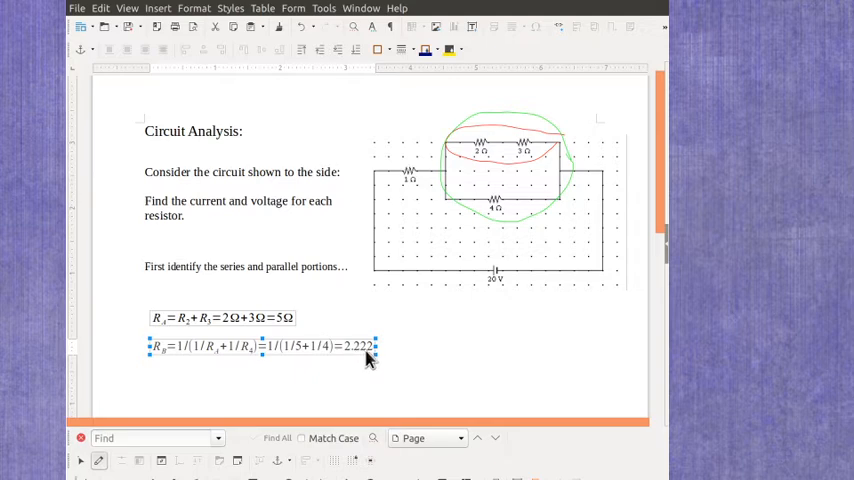
{"action": "mouse_move", "coordinate": [372, 356]}
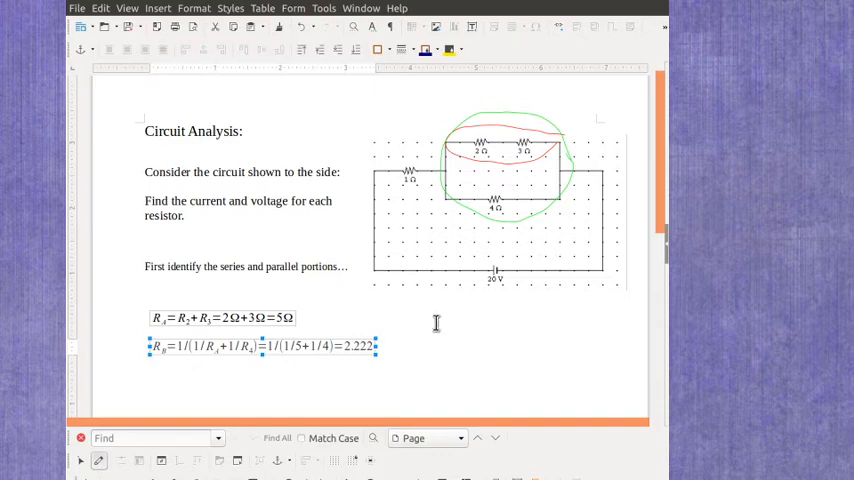
{"action": "mouse_move", "coordinate": [440, 326]}
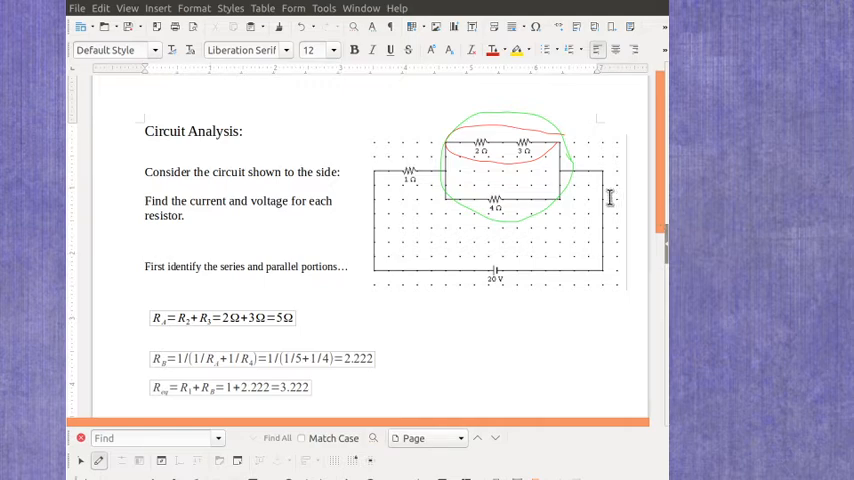
{"action": "mouse_move", "coordinate": [596, 236]}
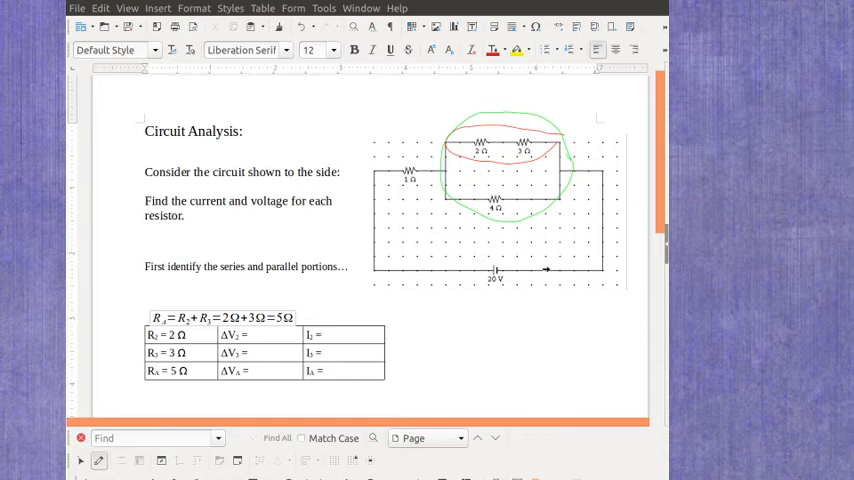
Scroll down through the worksheet to place resistor tables under each resistance equation
{"action": "scroll", "scroll_direction": "down", "scroll_amount": 3}
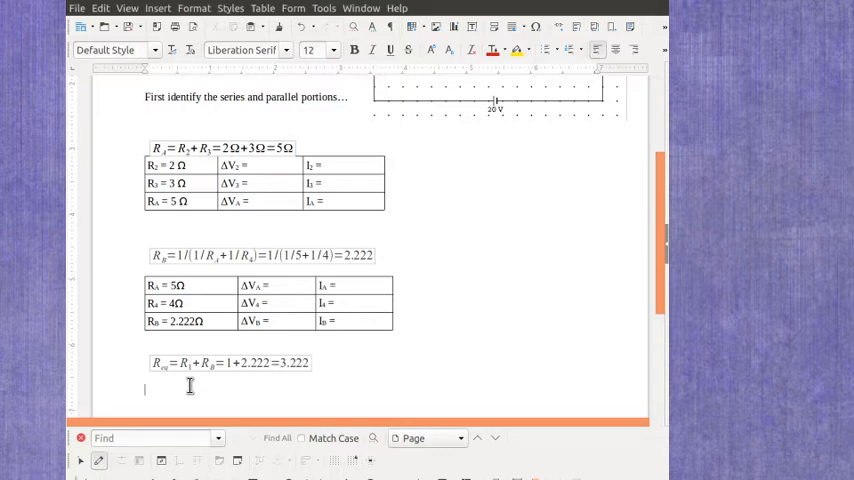
{"action": "scroll", "scroll_direction": "down", "scroll_amount": 3}
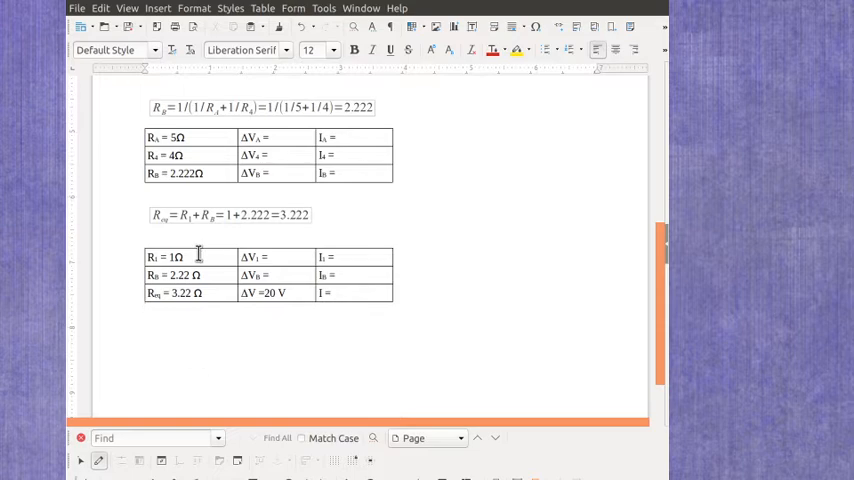
{"action": "mouse_move", "coordinate": [208, 270]}
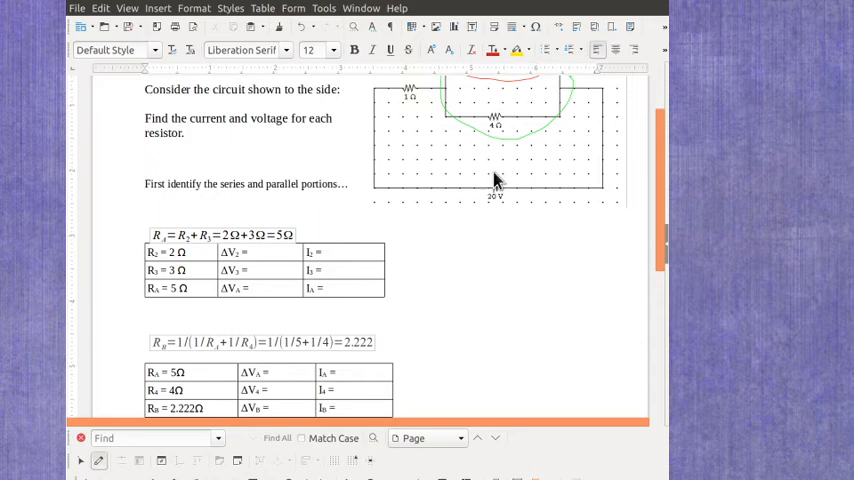
{"action": "mouse_move", "coordinate": [522, 192]}
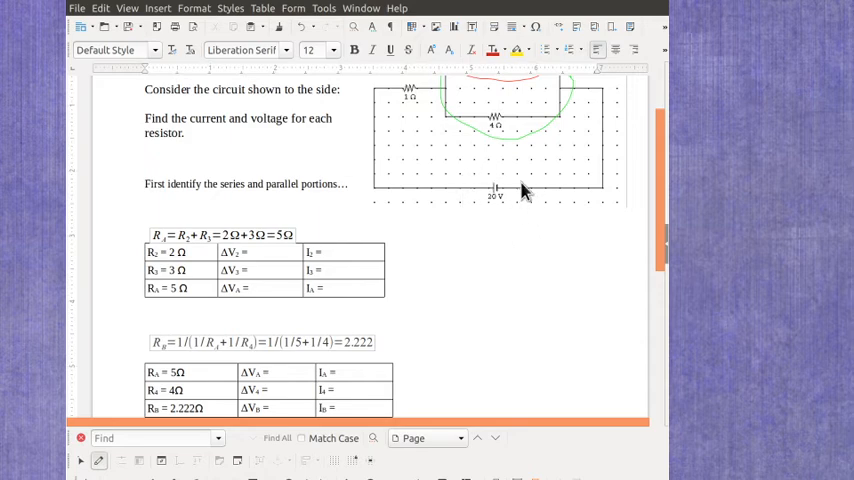
{"action": "mouse_move", "coordinate": [384, 186]}
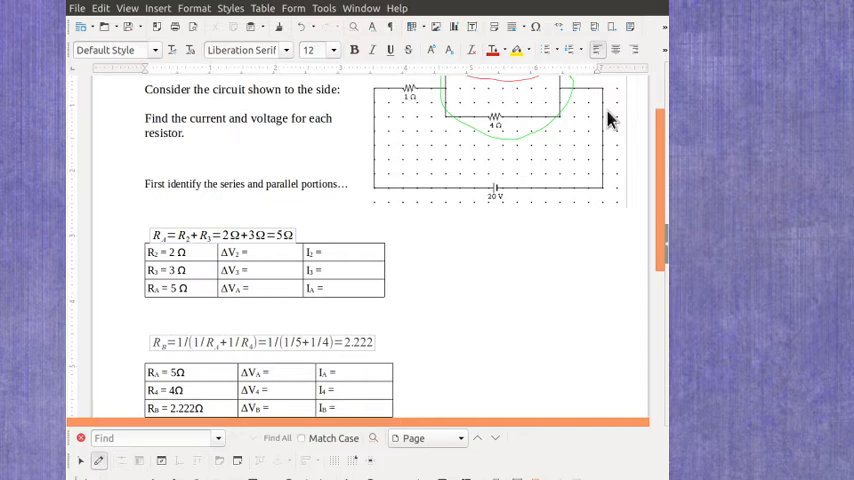
{"action": "mouse_move", "coordinate": [410, 112]}
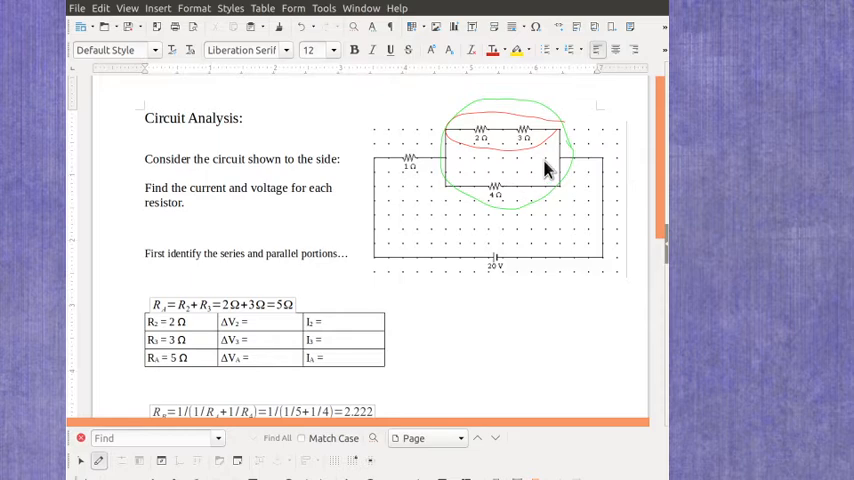
{"action": "scroll", "scroll_direction": "down", "scroll_amount": 3}
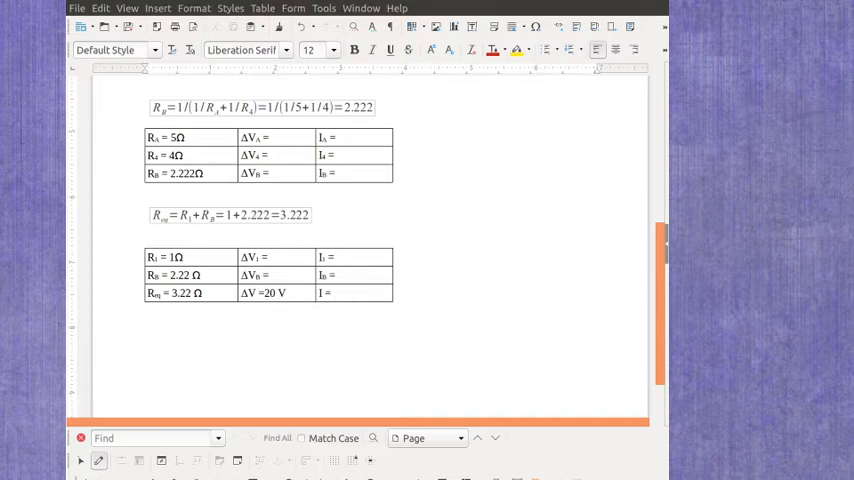
{"action": "mouse_move", "coordinate": [238, 336]}
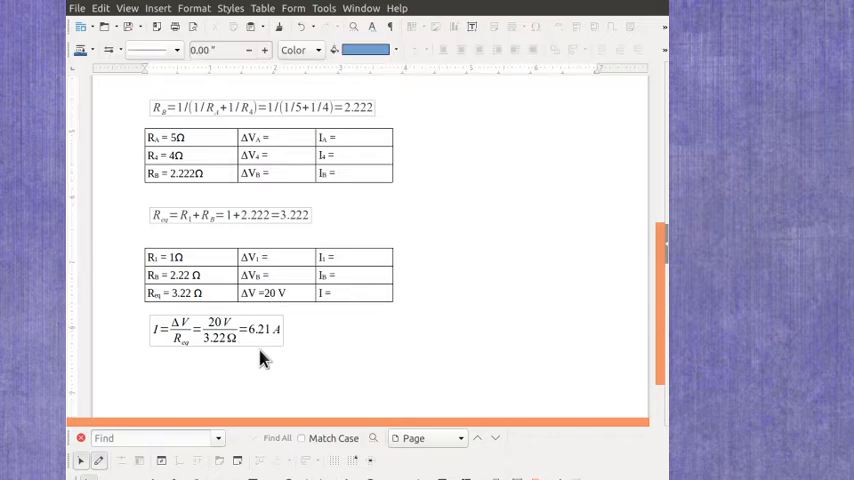
{"action": "mouse_move", "coordinate": [344, 308]}
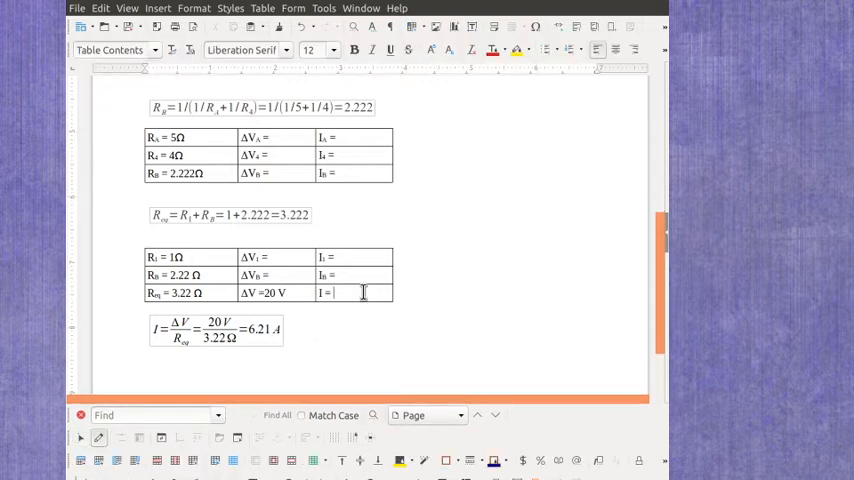
Enter 6.21 A as the current for I₁, I₂ and the total in the R1/R23 table
{"action": "type", "text": "6.21"}
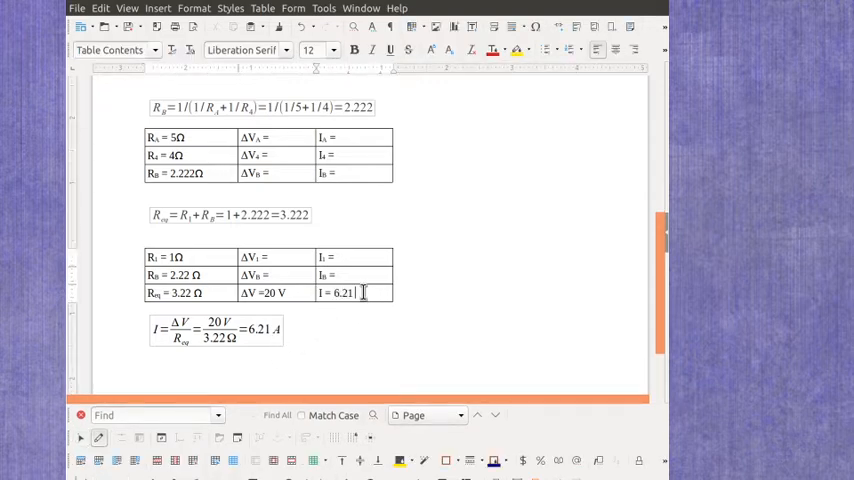
{"action": "type", "text": "A"}
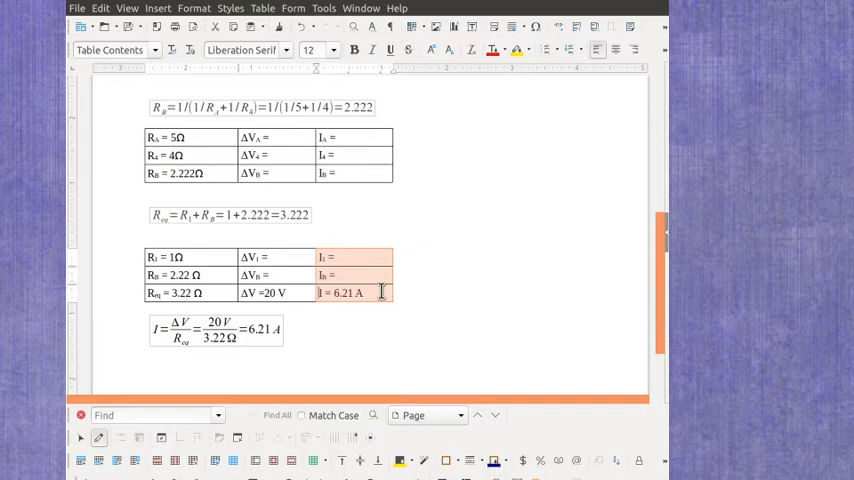
{"action": "mouse_move", "coordinate": [504, 158]}
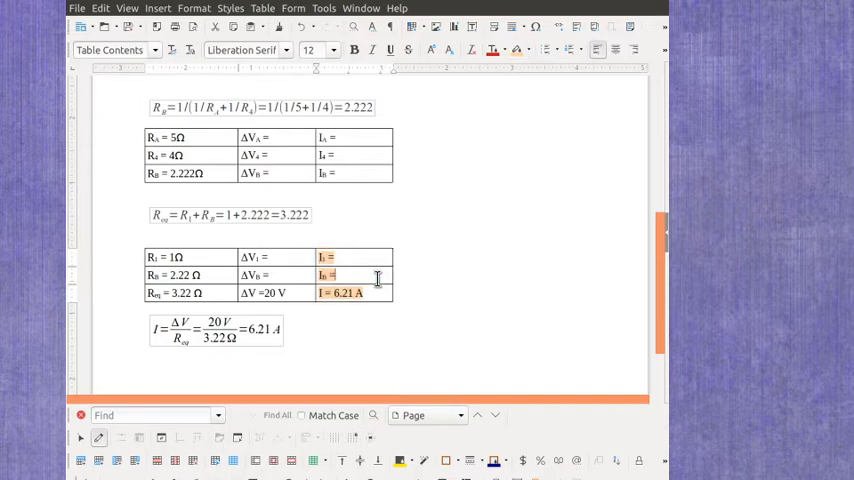
{"action": "type", "text": "6"}
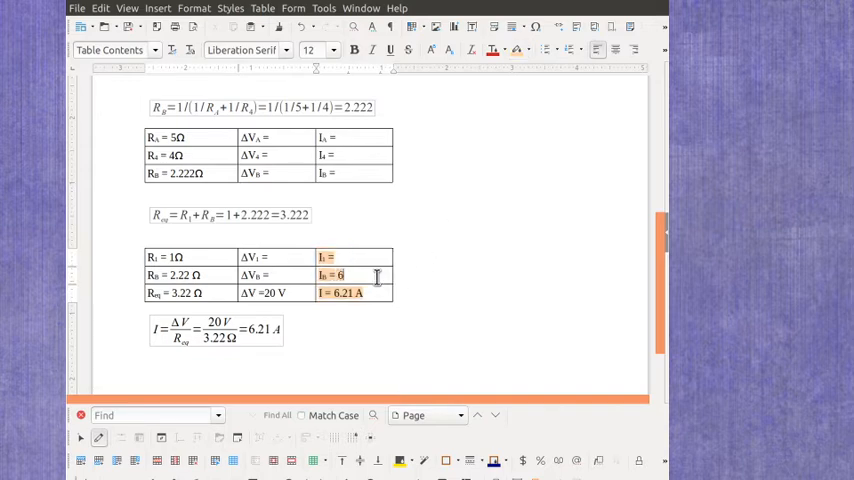
{"action": "type", "text": ".21 A"}
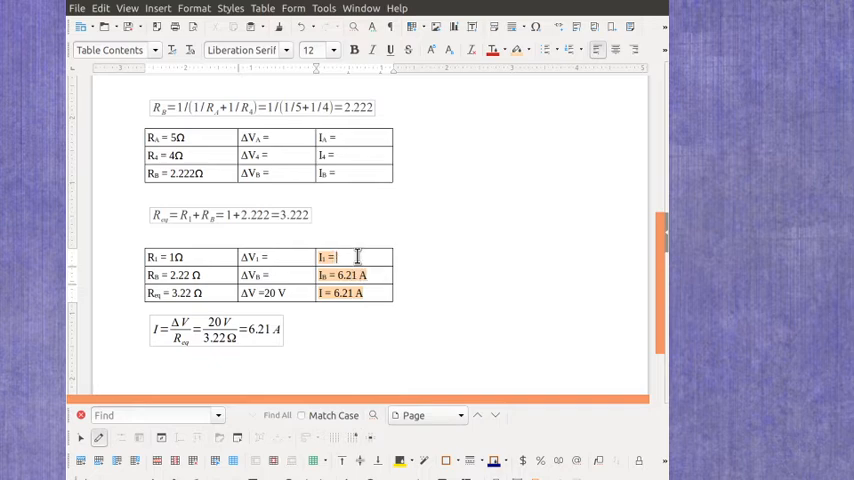
{"action": "type", "text": "6.21A"}
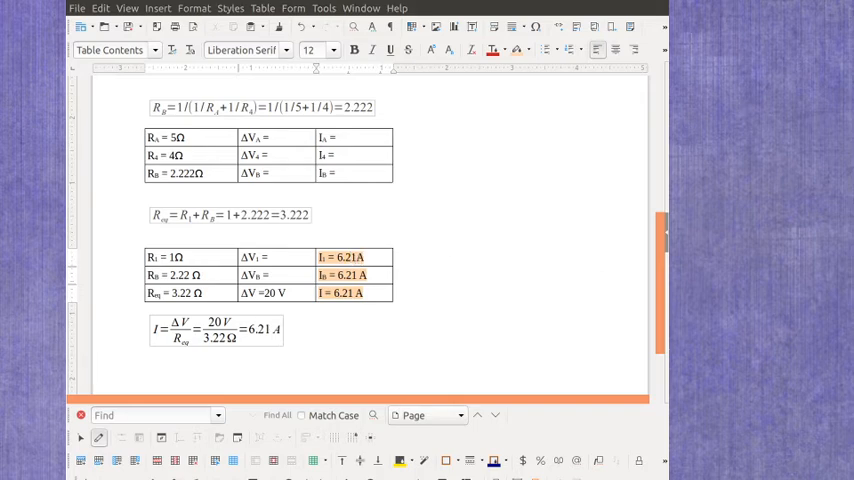
{"action": "mouse_move", "coordinate": [398, 358]}
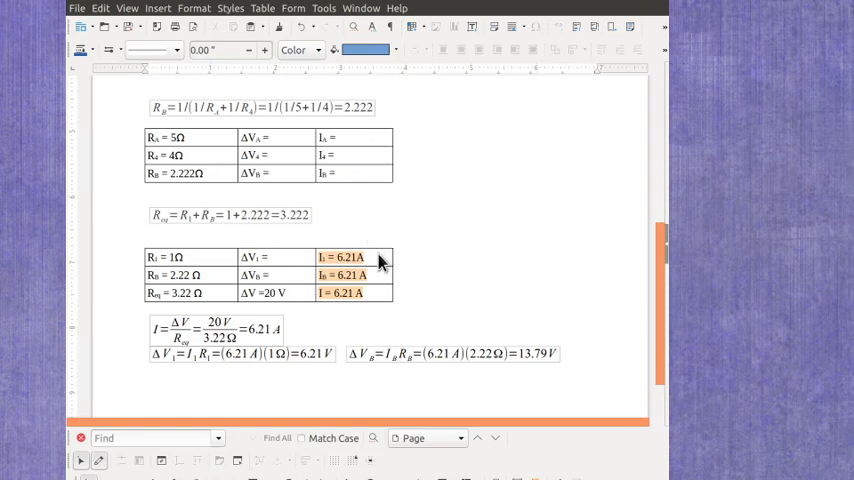
{"action": "mouse_move", "coordinate": [188, 264]}
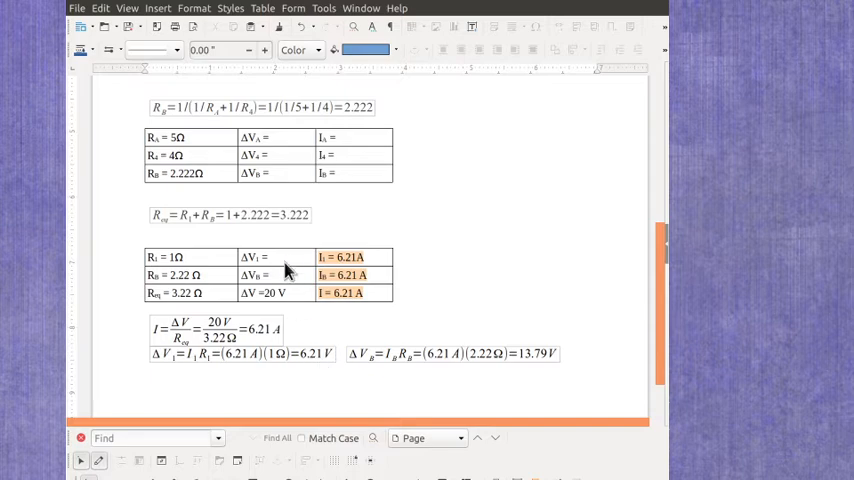
Enter voltage drops of 6.21 V across R1 and 13.79 V across the 2.22 Ω pair in the table
{"action": "left_click", "coordinate": [270, 256]}
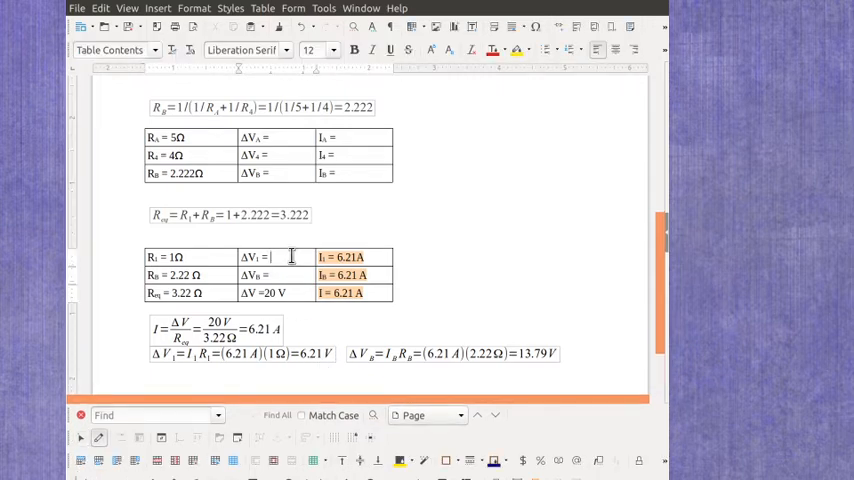
{"action": "type", "text": "6.21 V"}
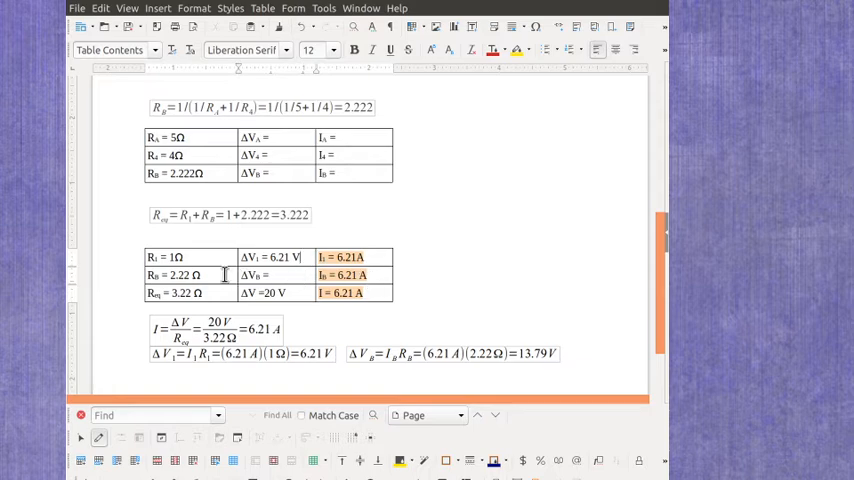
{"action": "mouse_move", "coordinate": [224, 274]}
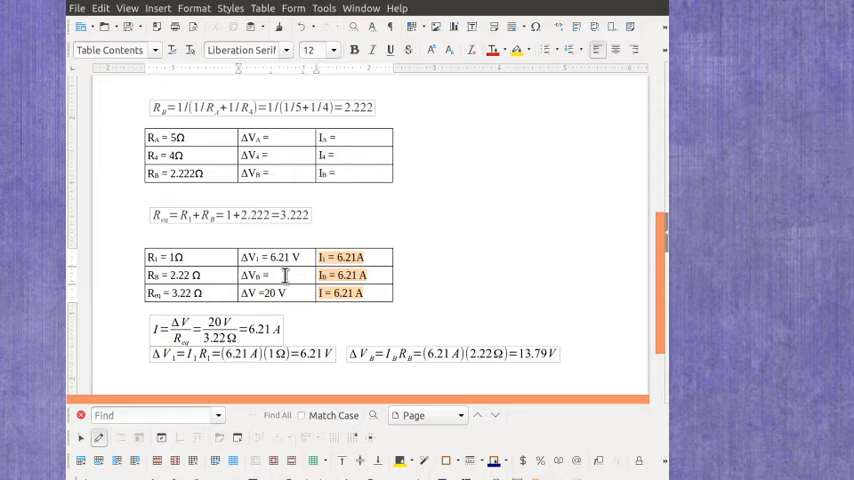
{"action": "type", "text": "13"}
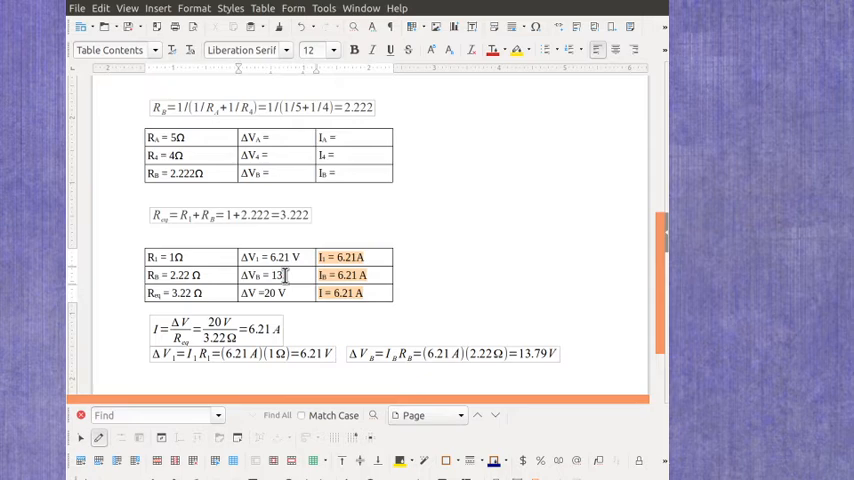
{"action": "type", "text": "79 V"}
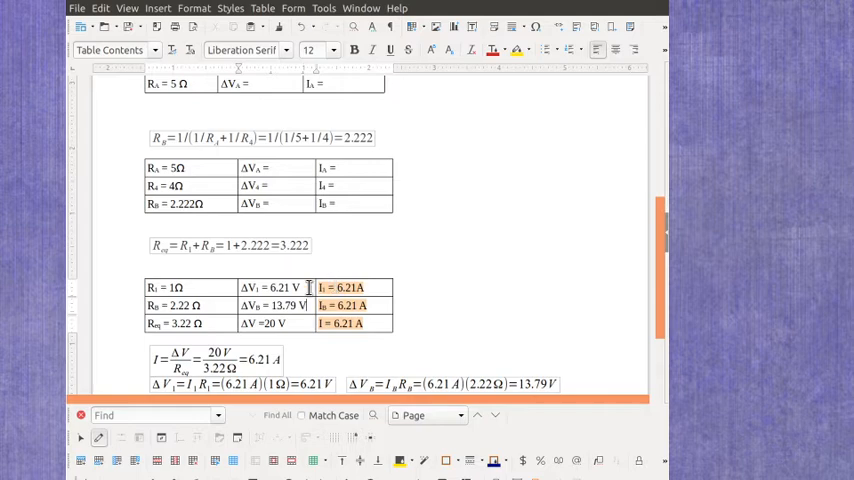
{"action": "scroll", "scroll_direction": "up", "scroll_amount": 3}
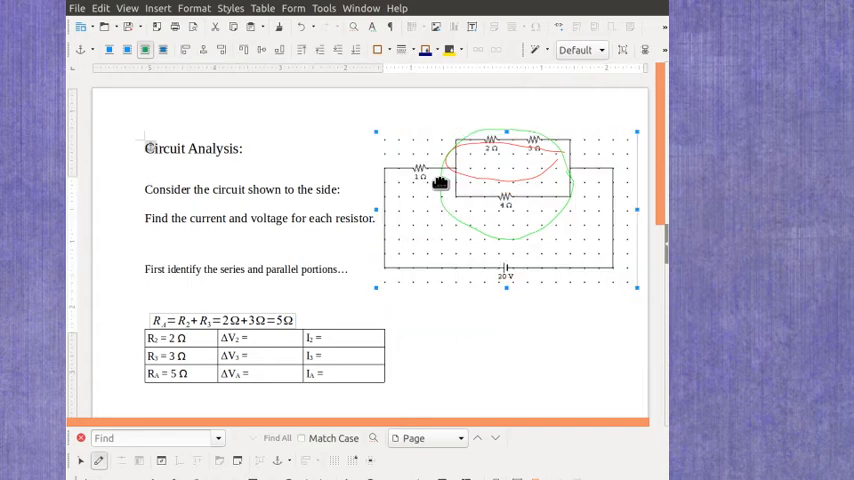
{"action": "mouse_move", "coordinate": [452, 228]}
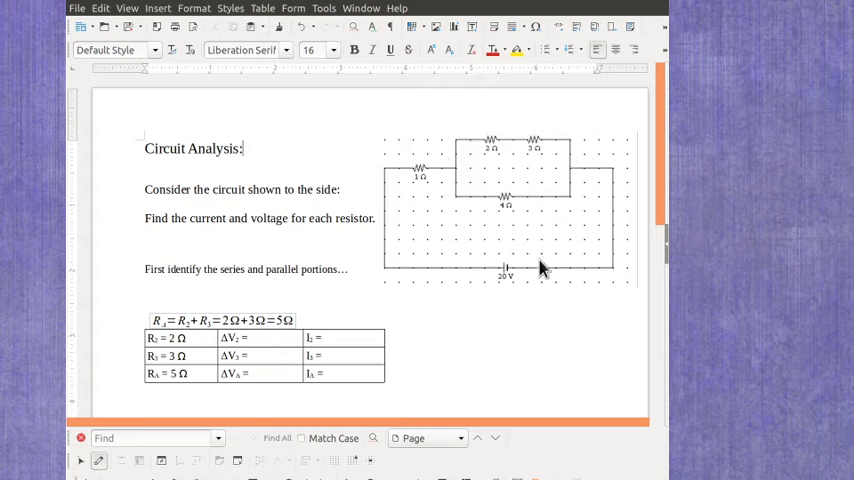
{"action": "scroll", "scroll_direction": "down", "scroll_amount": 3}
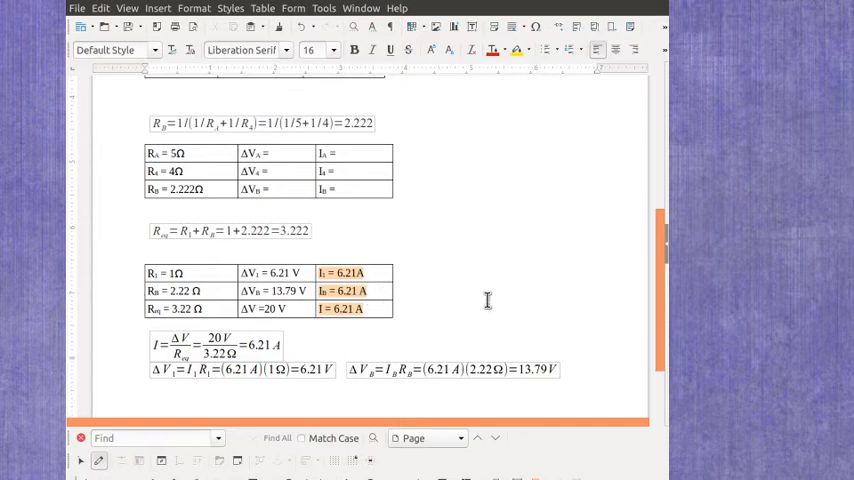
{"action": "mouse_move", "coordinate": [340, 344]}
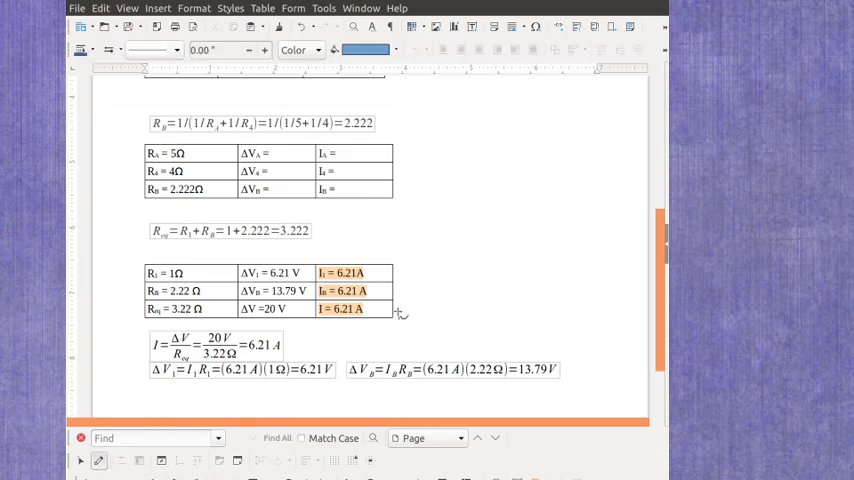
Link the 2.222 Ω row to the lower table with a green curve and enter 13.79 V and 6.21 A
{"action": "left_click_drag", "start_coordinate": [400, 312], "coordinate": [456, 252]}
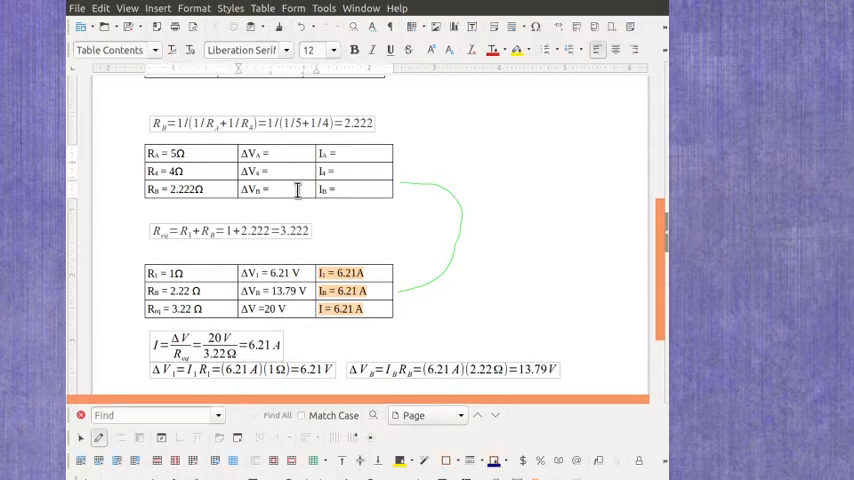
{"action": "type", "text": "13.79 V"}
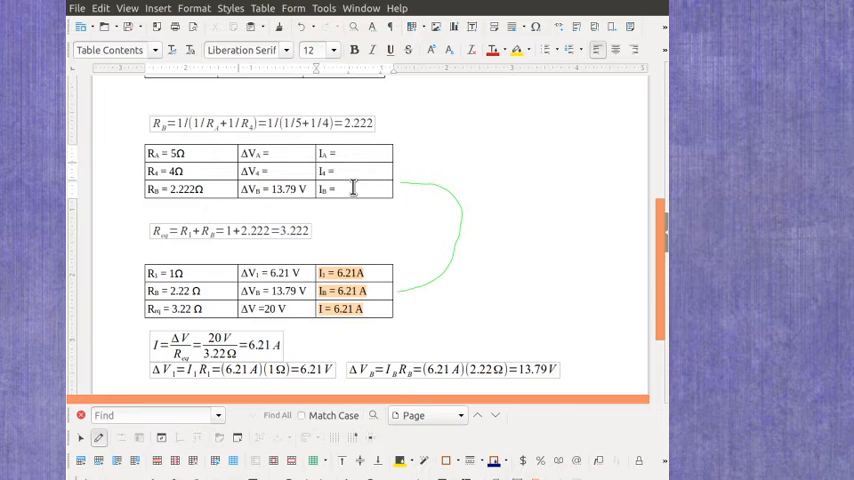
{"action": "type", "text": "6.2"}
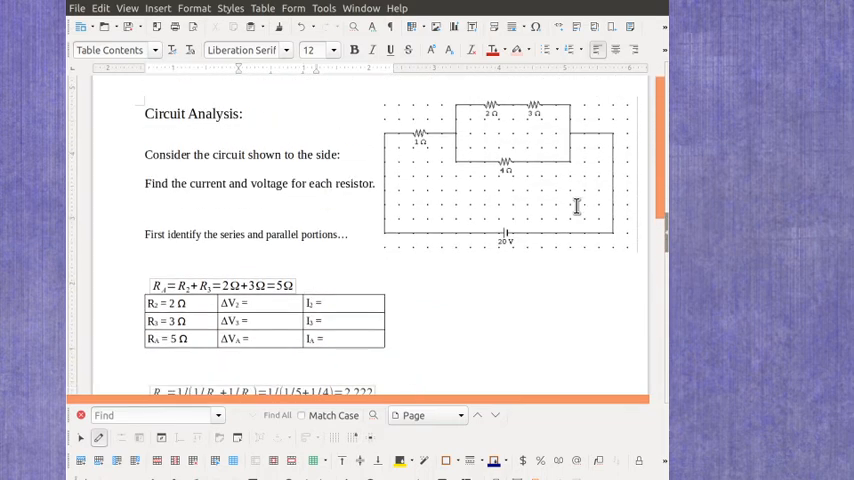
{"action": "mouse_move", "coordinate": [476, 148]}
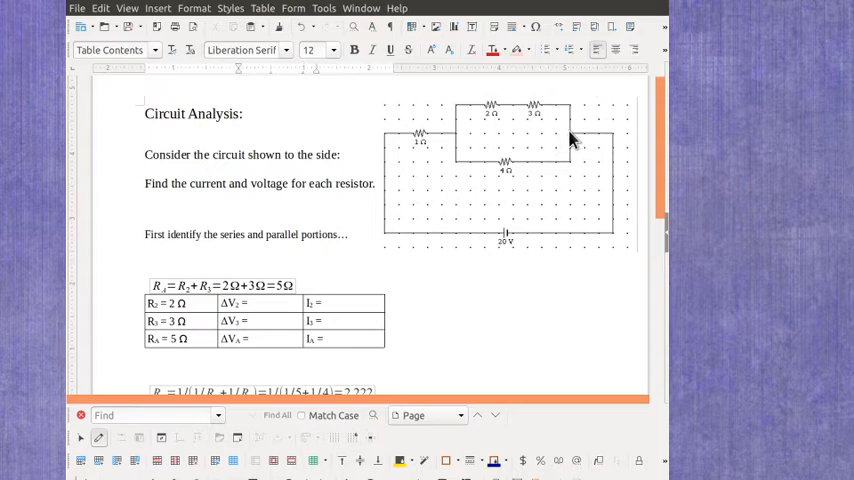
{"action": "mouse_move", "coordinate": [462, 136]}
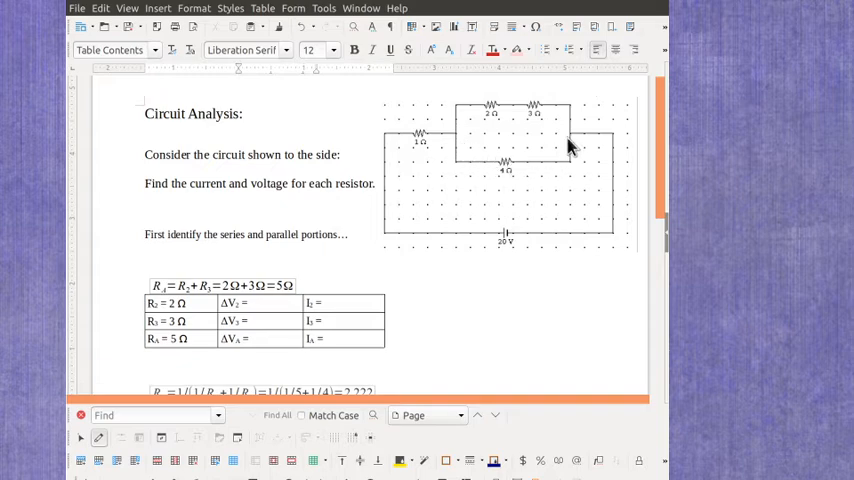
{"action": "mouse_move", "coordinate": [572, 130]}
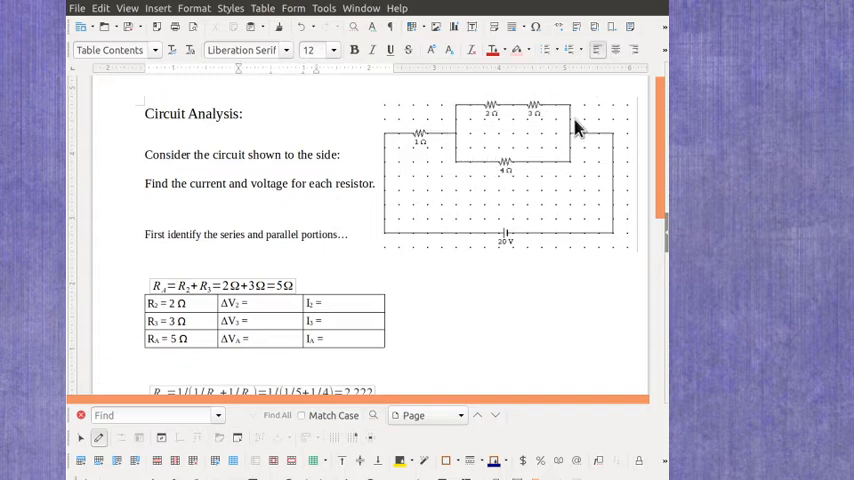
Enter 13.79 V as the voltage across both parallel resistors
{"action": "scroll", "scroll_direction": "down", "scroll_amount": 3}
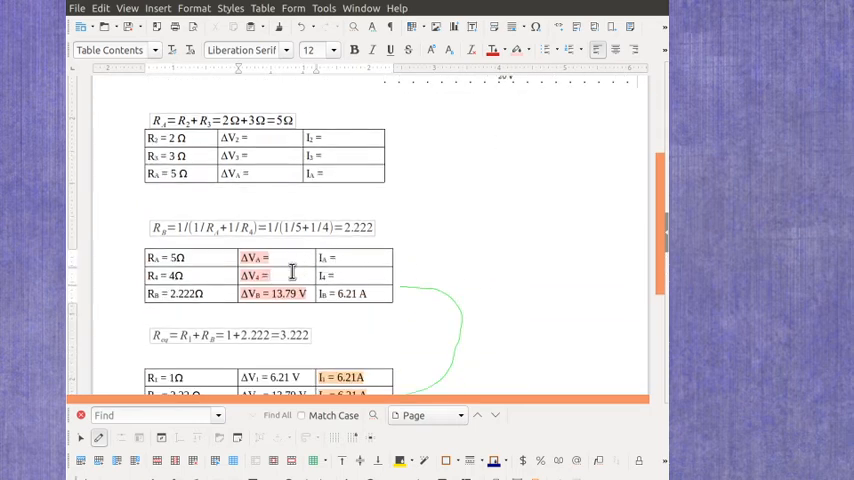
{"action": "type", "text": "13.79 V"}
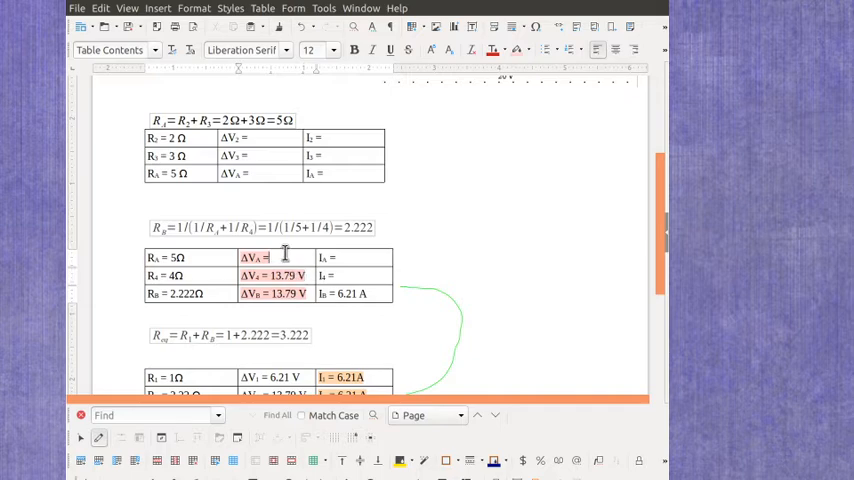
{"action": "type", "text": "13.79 V"}
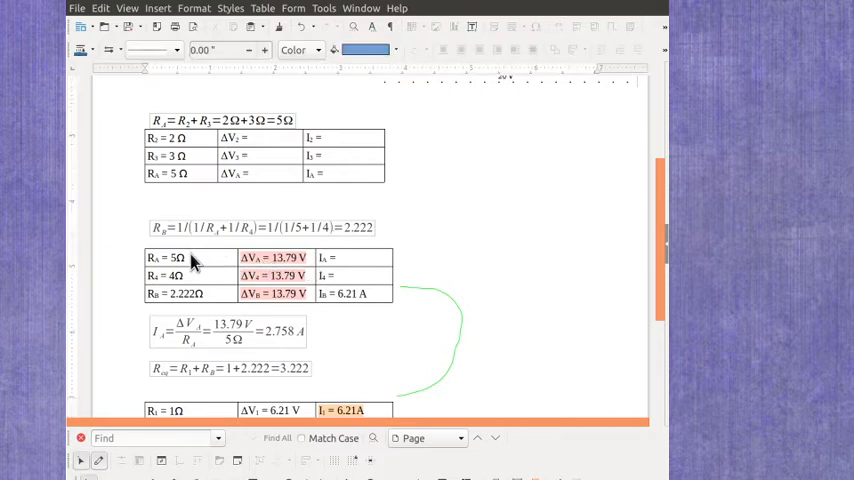
{"action": "mouse_move", "coordinate": [364, 268]}
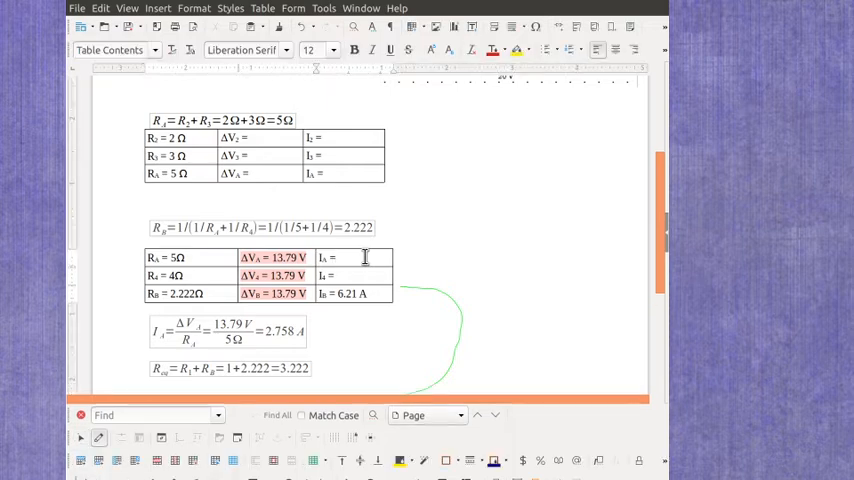
Enter the parallel currents: 2.758 A through 5 Ω and 3.448 A through 4 Ω
{"action": "type", "text": "2.758 A"}
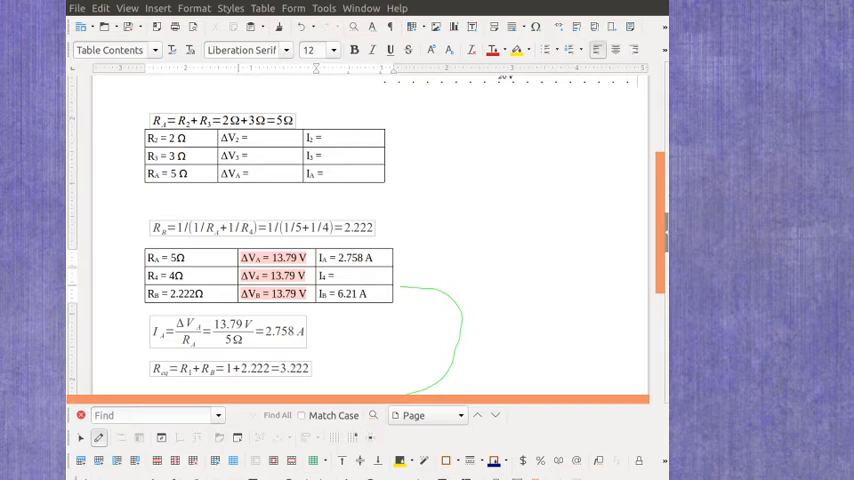
{"action": "left_click", "coordinate": [360, 334]}
{"action": "type", "text": " 3."}
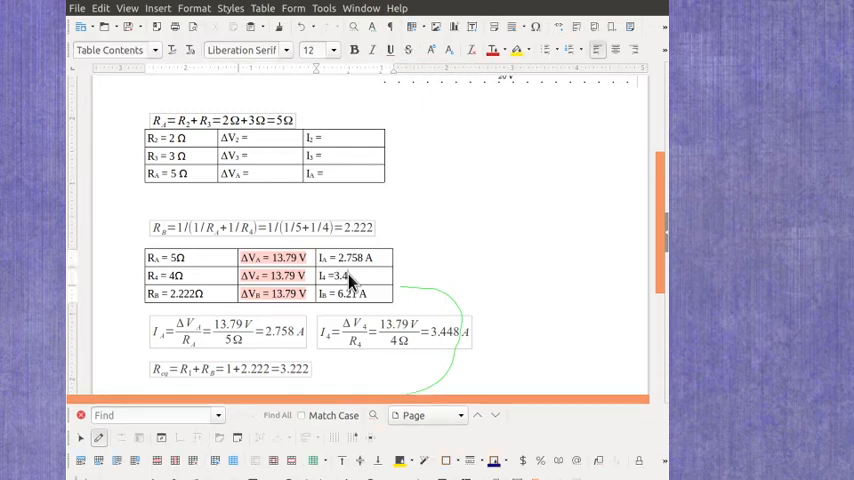
{"action": "type", "text": "48"}
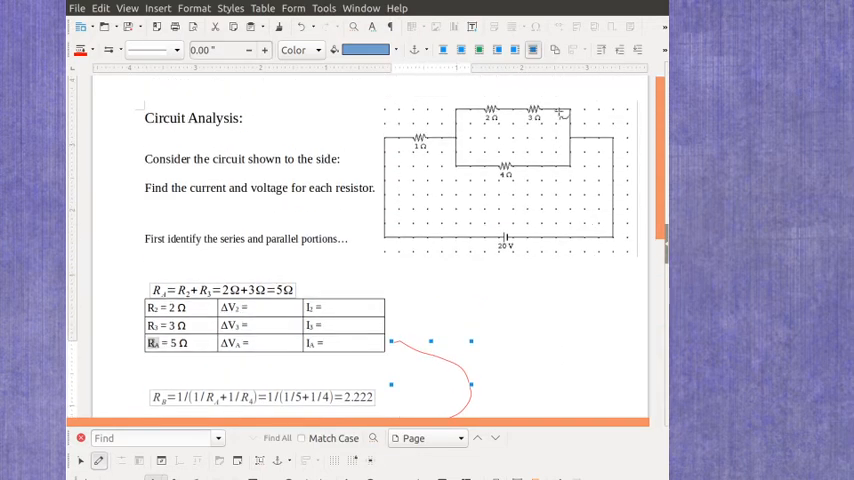
{"action": "mouse_move", "coordinate": [524, 138]}
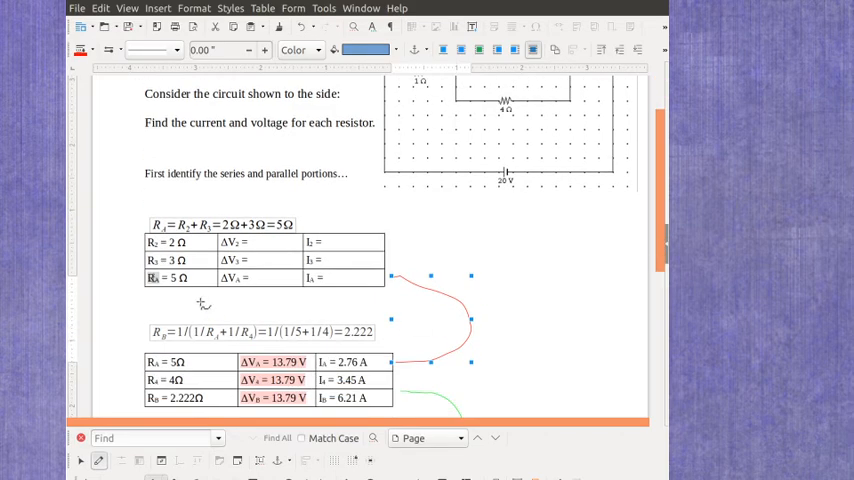
Enter ΔV3 = 13.79 V and a current of 2.76 A in the first resistor table
{"action": "left_click", "coordinate": [272, 278]}
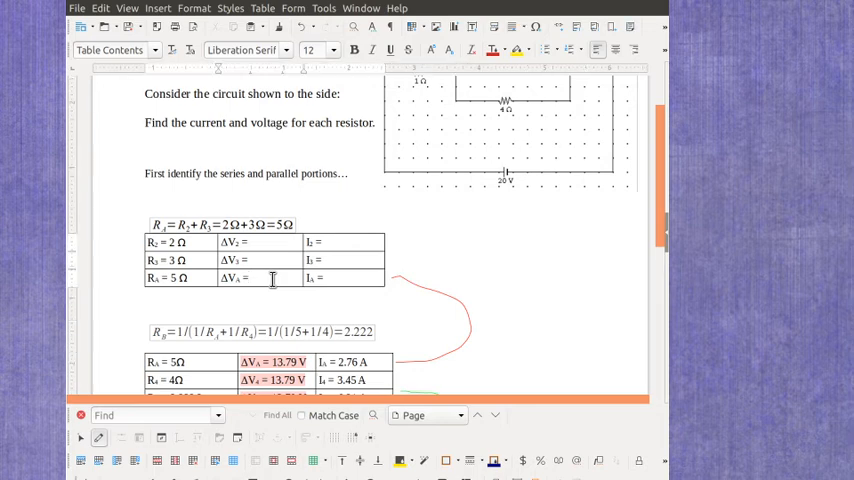
{"action": "type", "text": "13.79 V"}
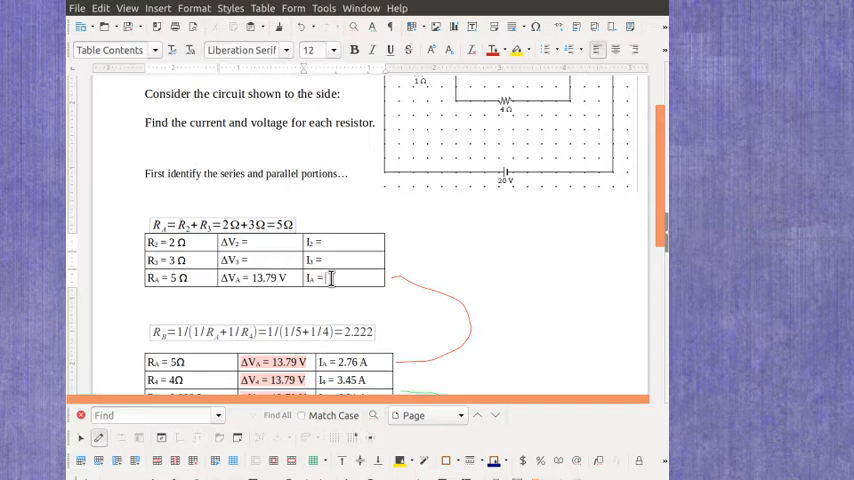
{"action": "type", "text": "2.76 V"}
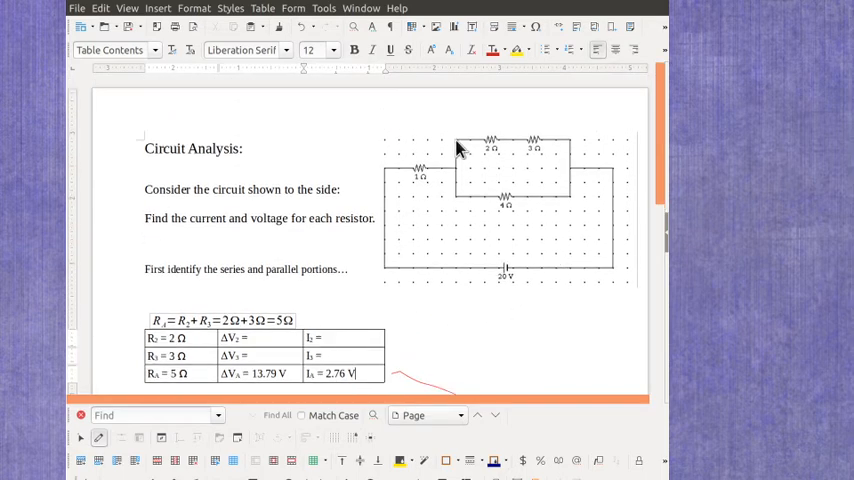
{"action": "mouse_move", "coordinate": [576, 144]}
{"action": "type", "text": "A"}
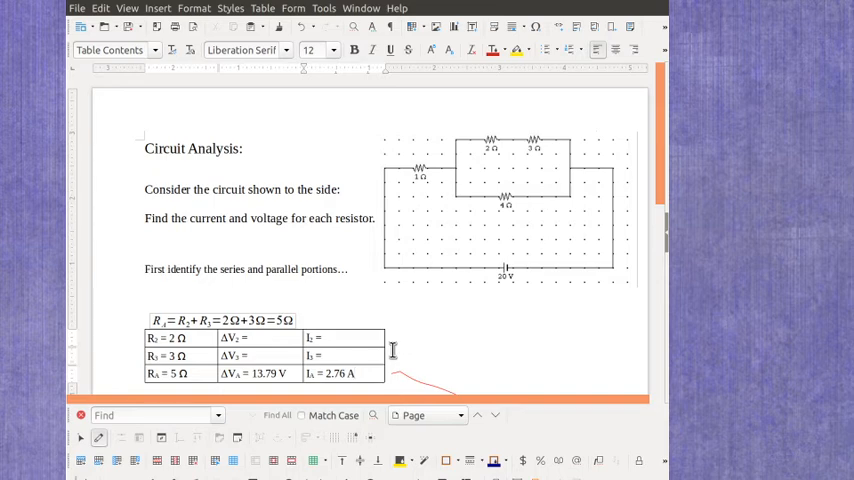
Fill the three current cells of the first table with 2.76 A, highlighted orange
{"action": "left_click_drag", "start_coordinate": [310, 336], "coordinate": [370, 372]}
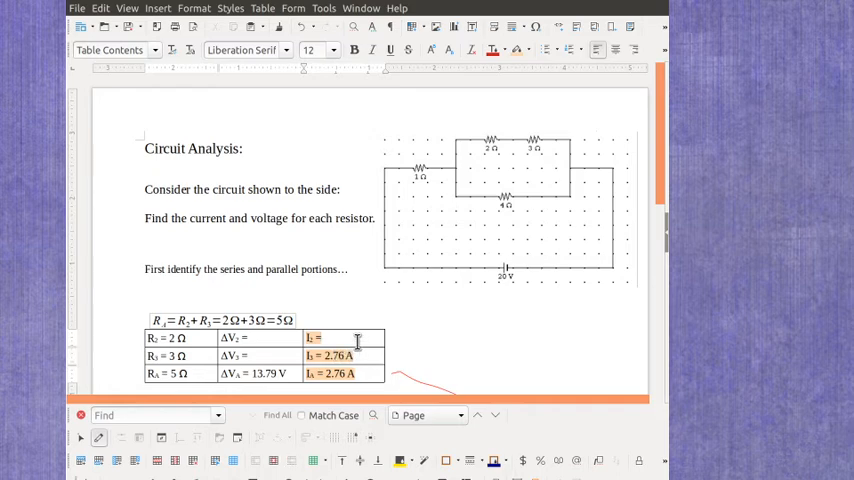
{"action": "type", "text": "2.76 A"}
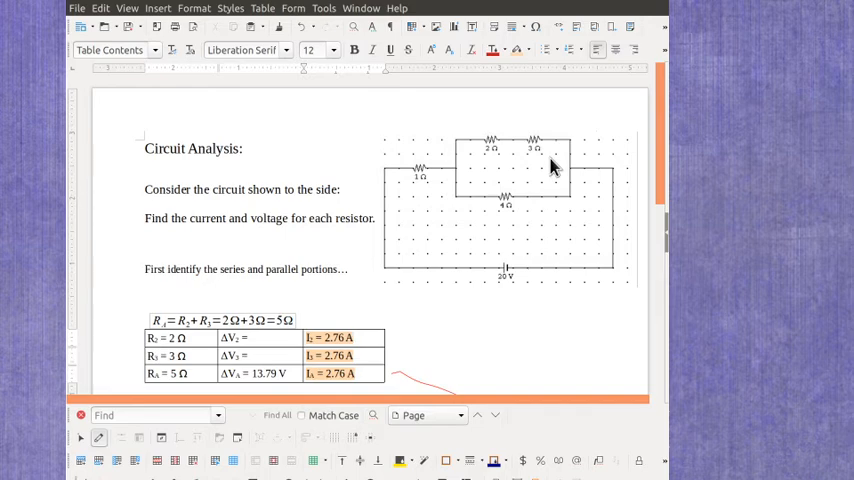
{"action": "mouse_move", "coordinate": [552, 168]}
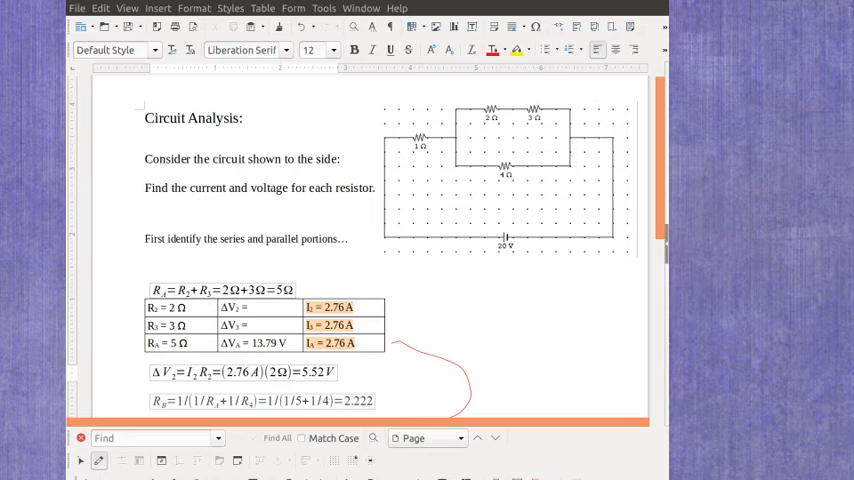
{"action": "mouse_move", "coordinate": [400, 380]}
{"action": "type", "text": " 5.52 V"}
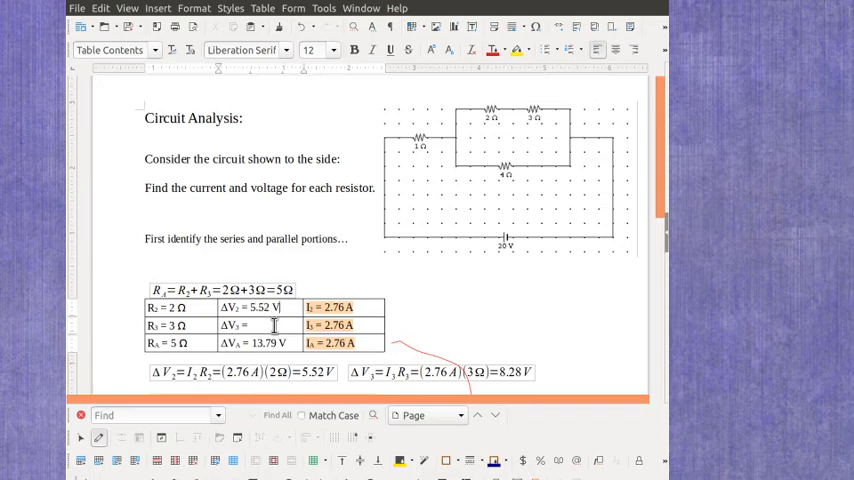
Enter ΔV2 = 8.28 V in the series table and start a new line above the tables
{"action": "type", "text": "8.28 V"}
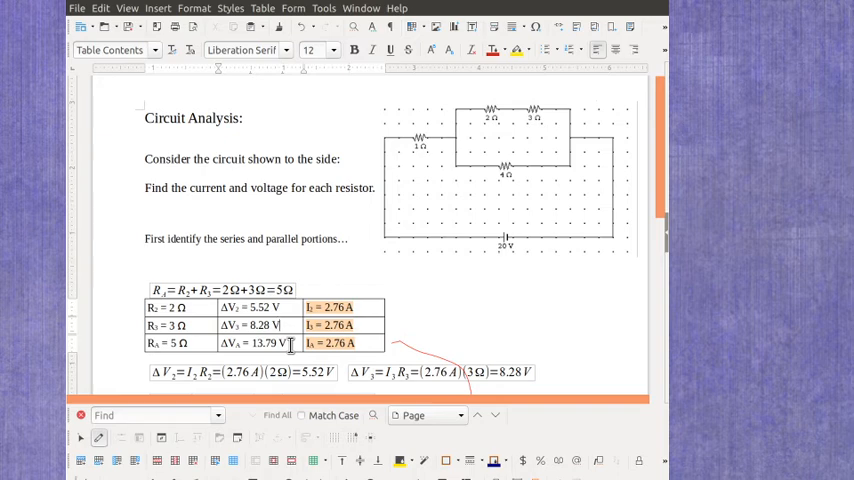
{"action": "mouse_move", "coordinate": [250, 304]}
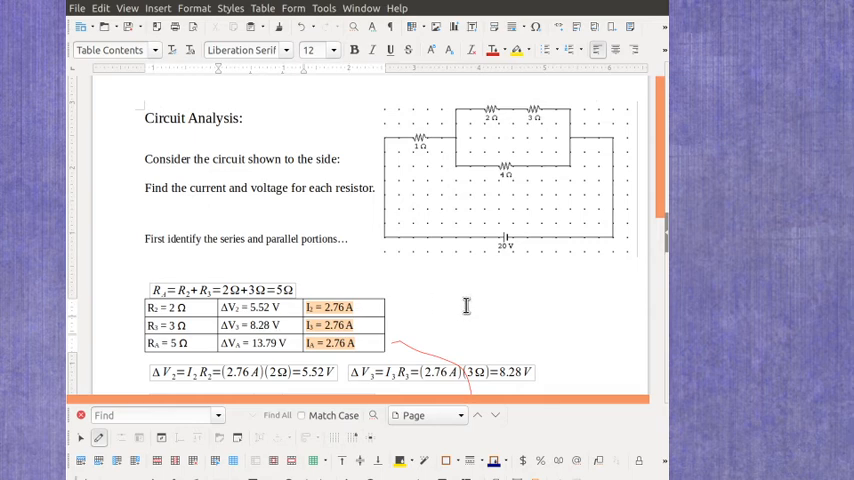
{"action": "left_click", "coordinate": [144, 260]}
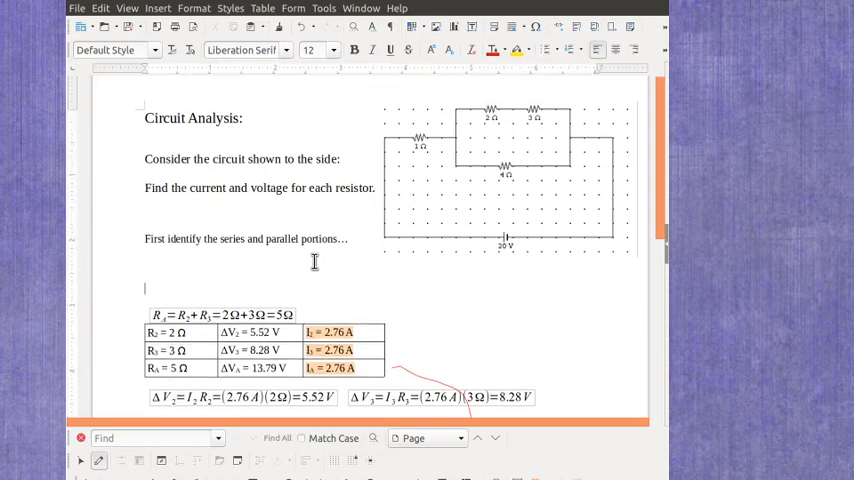
{"action": "scroll", "scroll_direction": "down", "scroll_amount": 3}
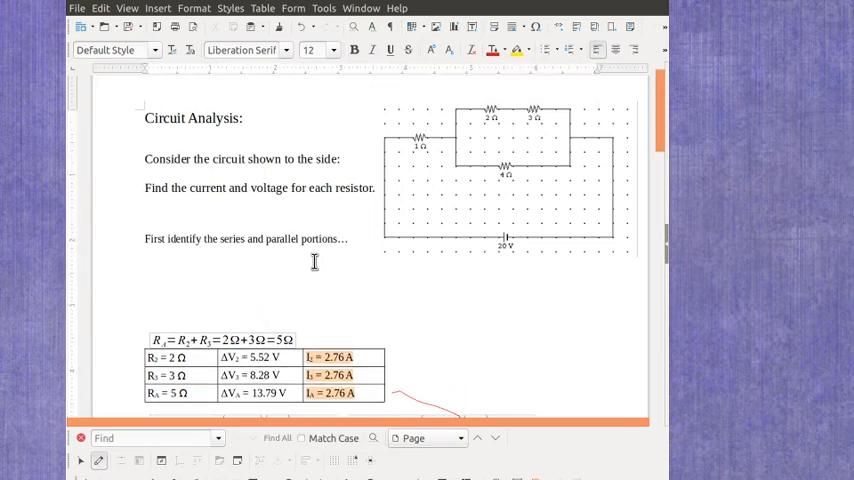
Begin the summary line above the tables with "R1 = 1 ohm"
{"action": "type", "text": "R1"}
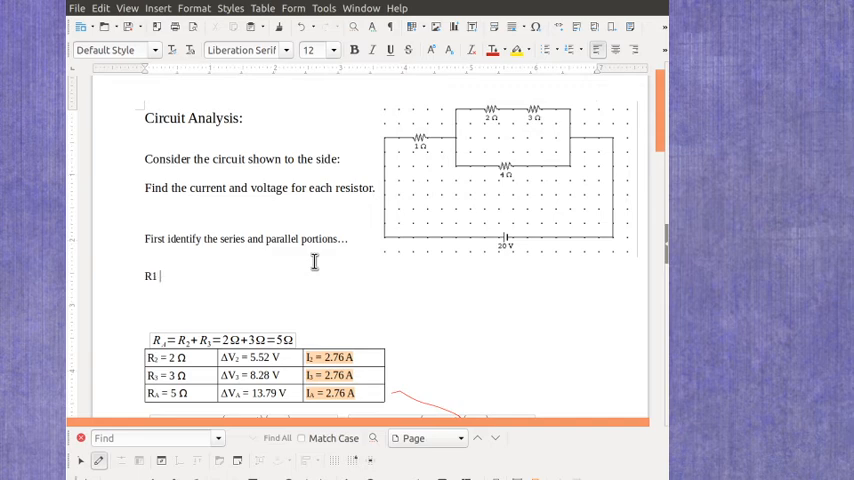
{"action": "type", "text": "= 1"}
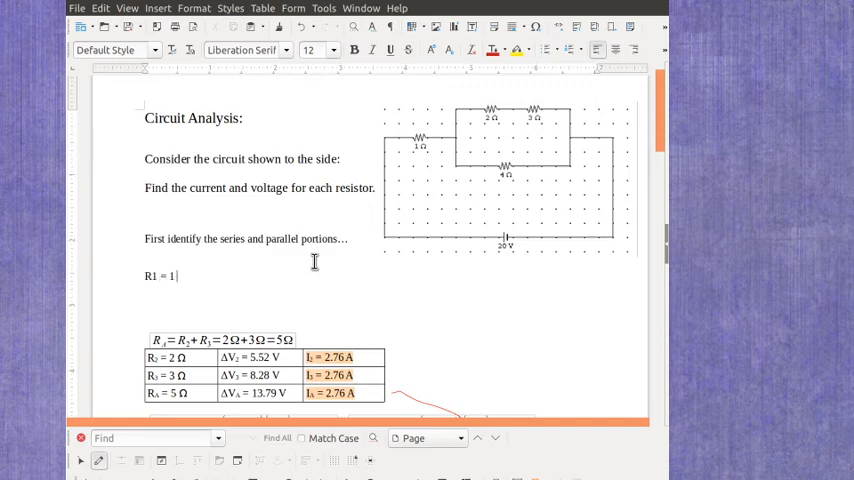
{"action": "type", "text": "ohm"}
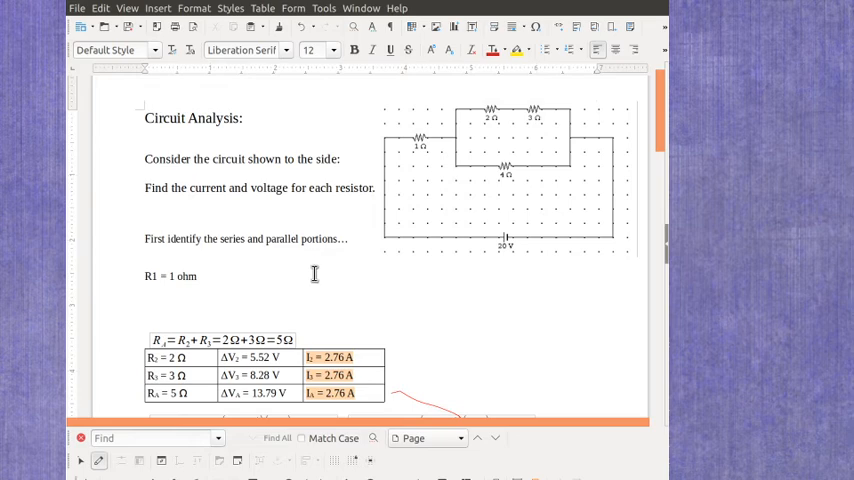
{"action": "left_click", "coordinate": [240, 276]}
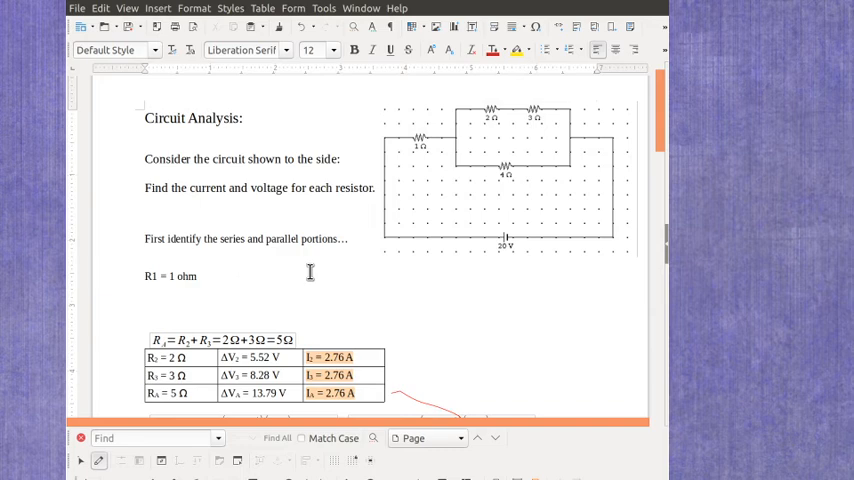
Continue the summary with "delta V1 = 6.21 V" and "I1 ="
{"action": "type", "text": "delta V"}
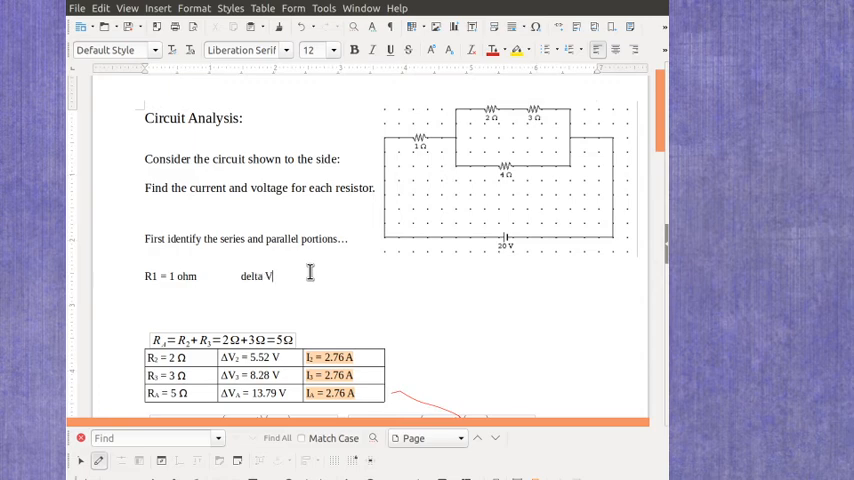
{"action": "type", "text": "1 ="}
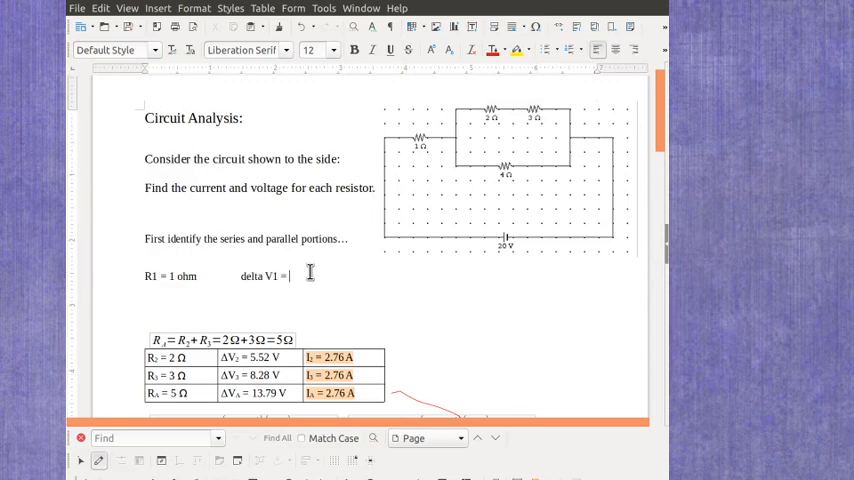
{"action": "scroll", "scroll_direction": "down", "scroll_amount": 3}
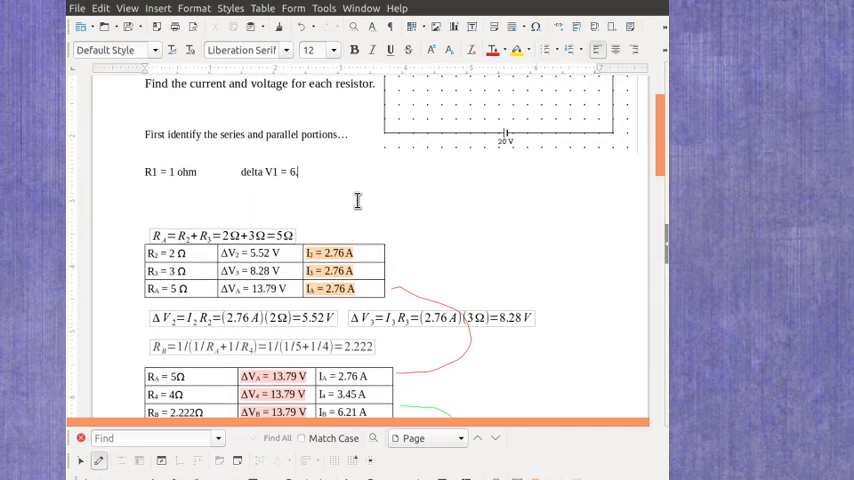
{"action": "type", "text": ".21 V"}
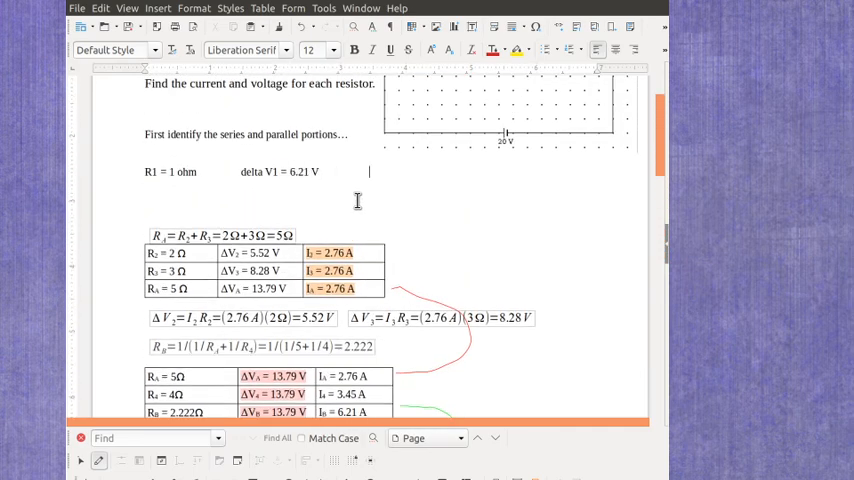
{"action": "type", "text": "I1 ="}
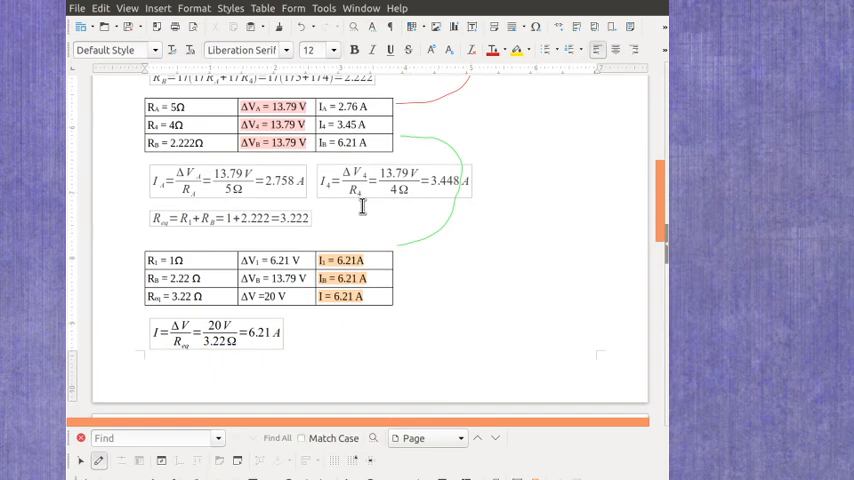
{"action": "mouse_move", "coordinate": [400, 264]}
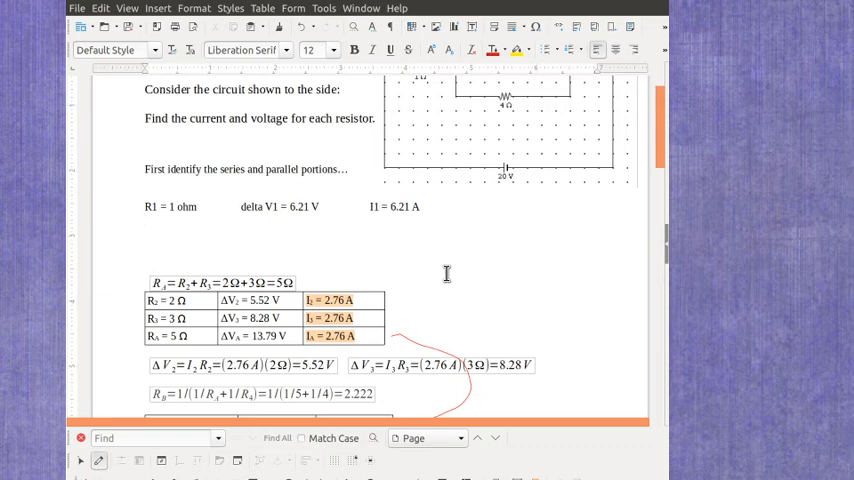
Write the R2 summary line: R2 = 2 ohm, delta V2 = 5.52 V, I2 = 2.76 A
{"action": "type", "text": "R2 ="}
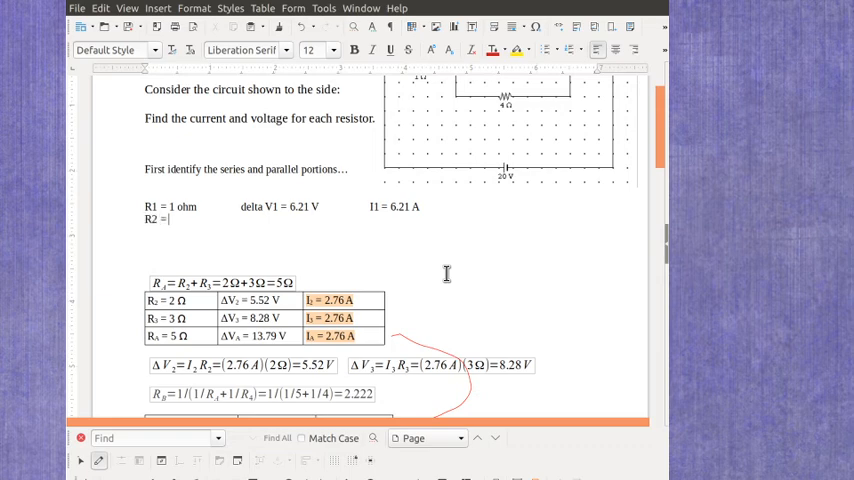
{"action": "type", "text": "2 ohm"}
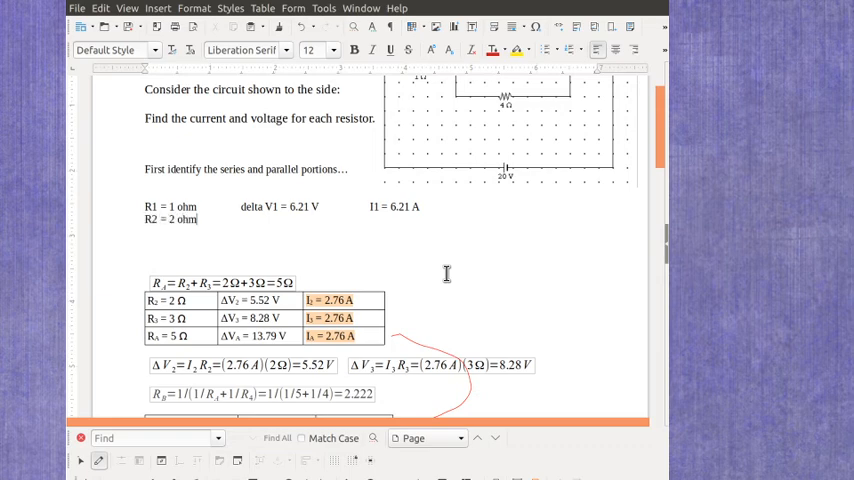
{"action": "type", "text": "delta"}
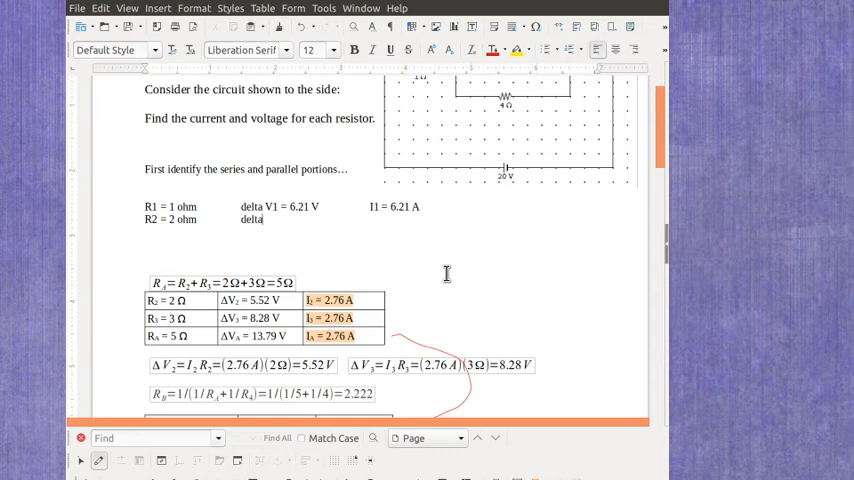
{"action": "type", "text": "V2 ="}
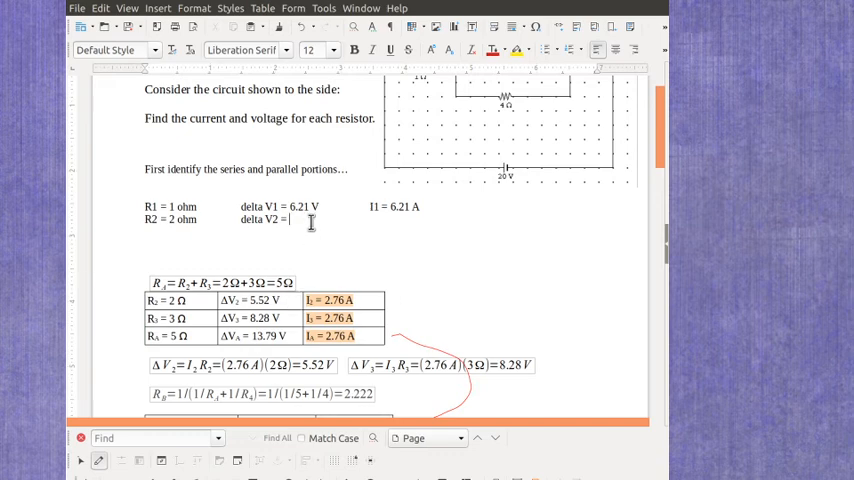
{"action": "type", "text": "5.52 V"}
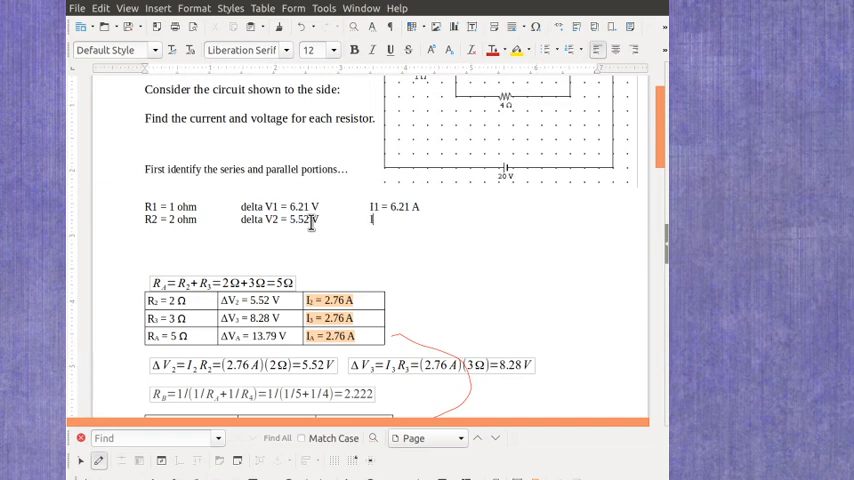
{"action": "type", "text": "I2 ="}
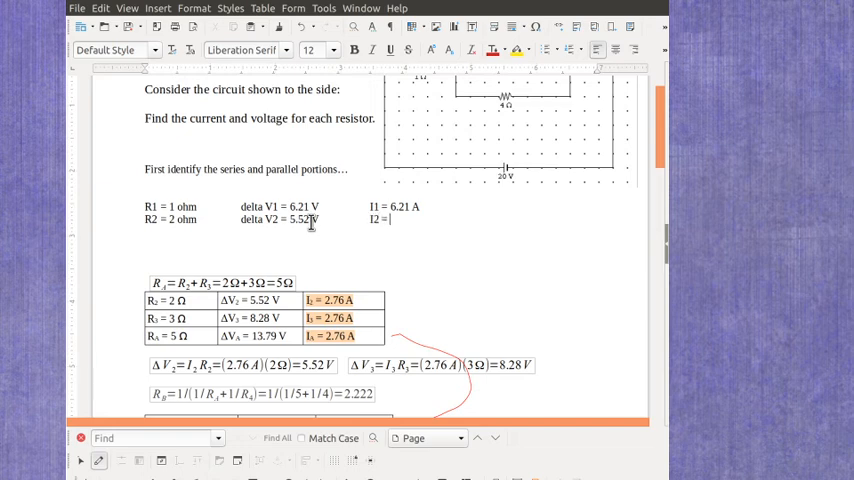
{"action": "type", "text": "2.76 A"}
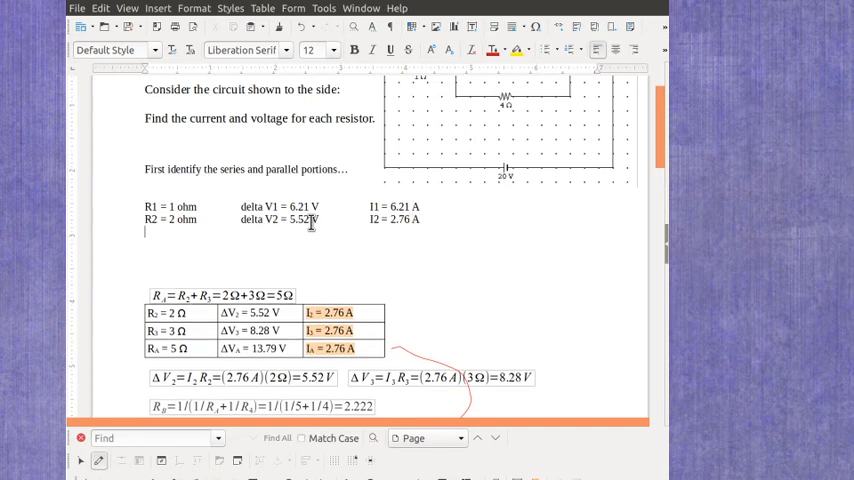
Write the R3 summary line: R3 = 3 ohm, delta V3 = 8.28 V, I3 = 2.76 A
{"action": "type", "text": "R3 = 3 ohm delta V3"}
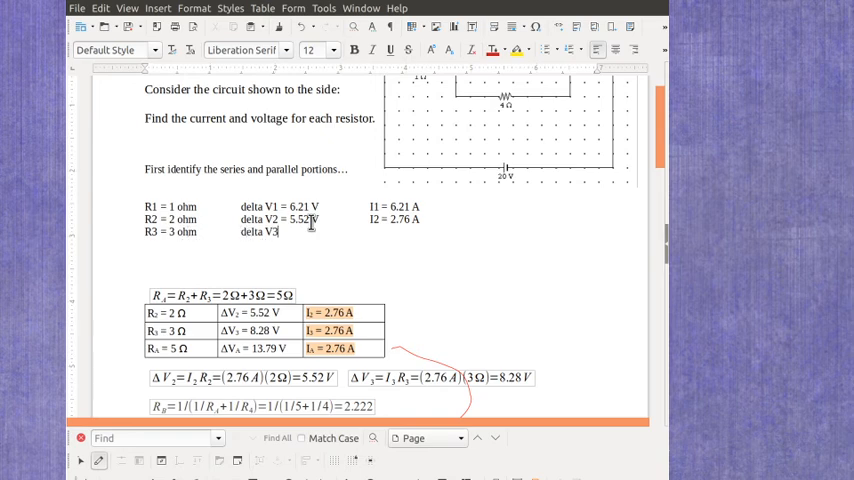
{"action": "type", "text": "="}
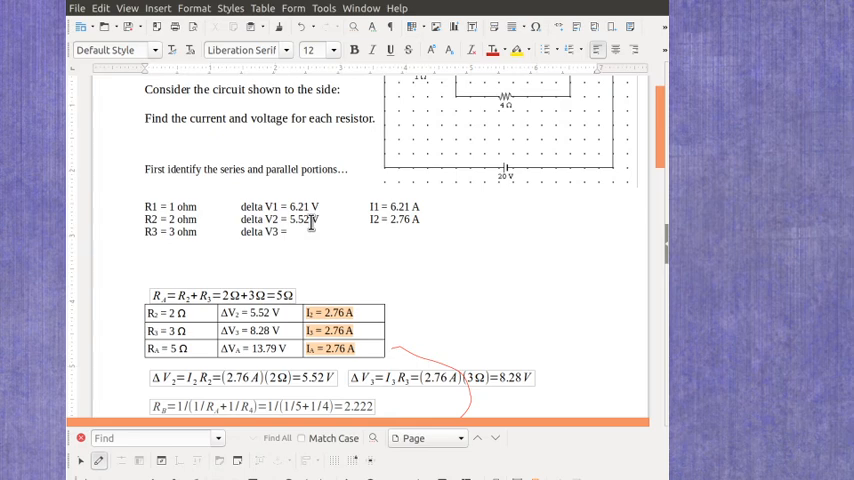
{"action": "type", "text": "8.28 V I3 ="}
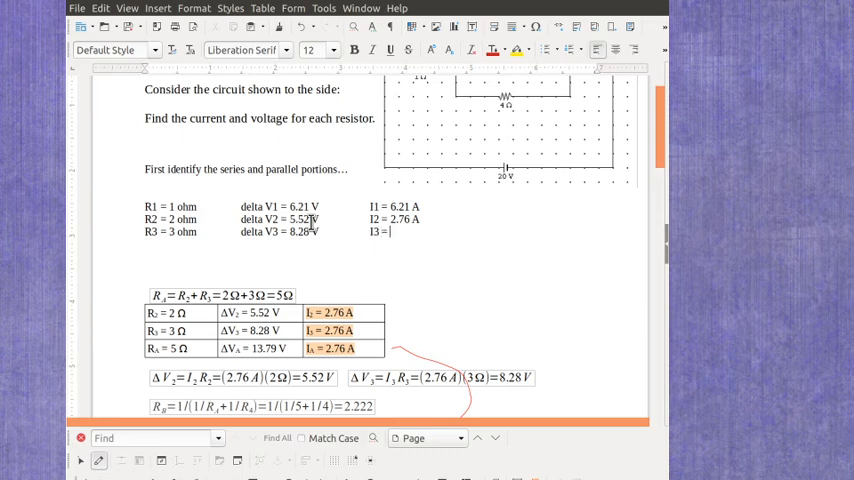
{"action": "type", "text": "2"}
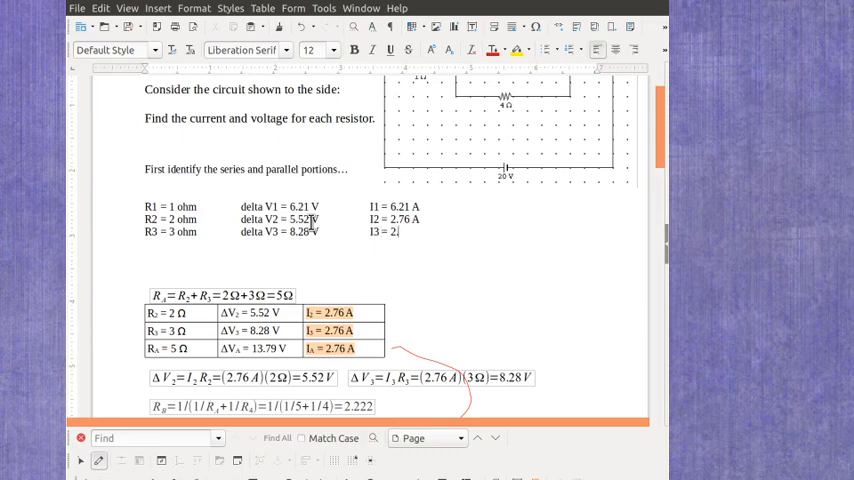
{"action": "type", "text": ".6 A"}
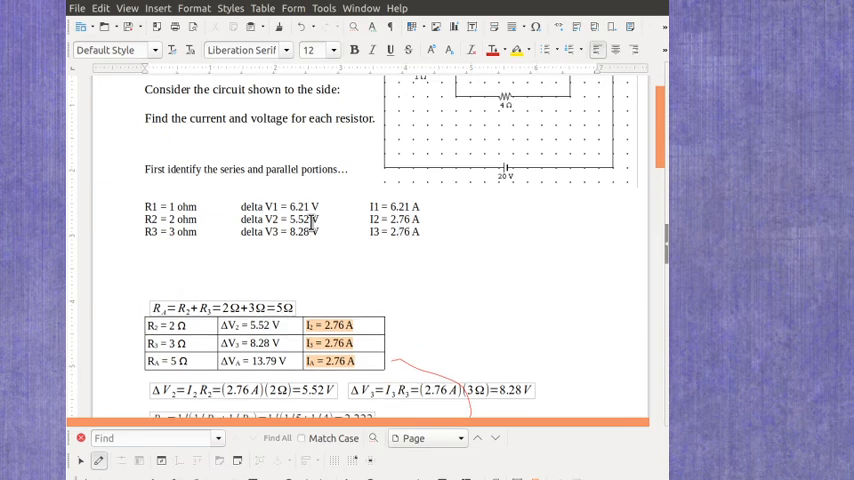
Write the R4 summary line: R4 = 4 ohm, delta V4 = 13.8 V, I4 = 3.45 A
{"action": "type", "text": "R4 = 4 ohm"}
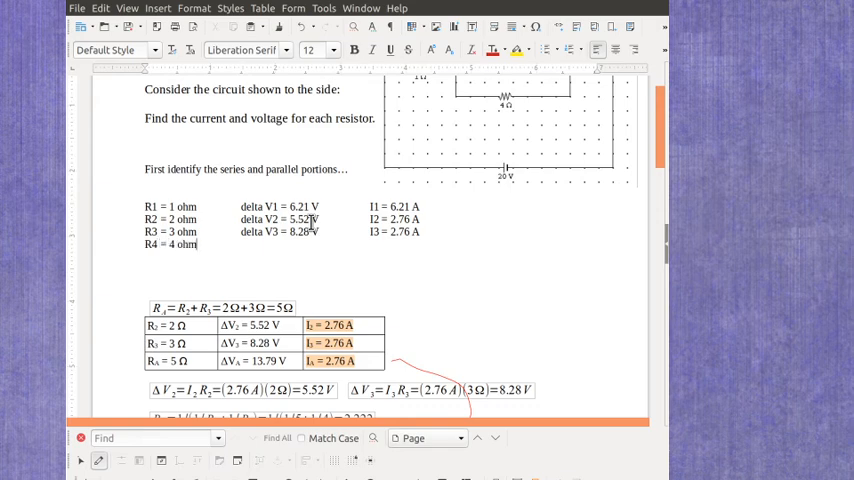
{"action": "type", "text": "delta V4"}
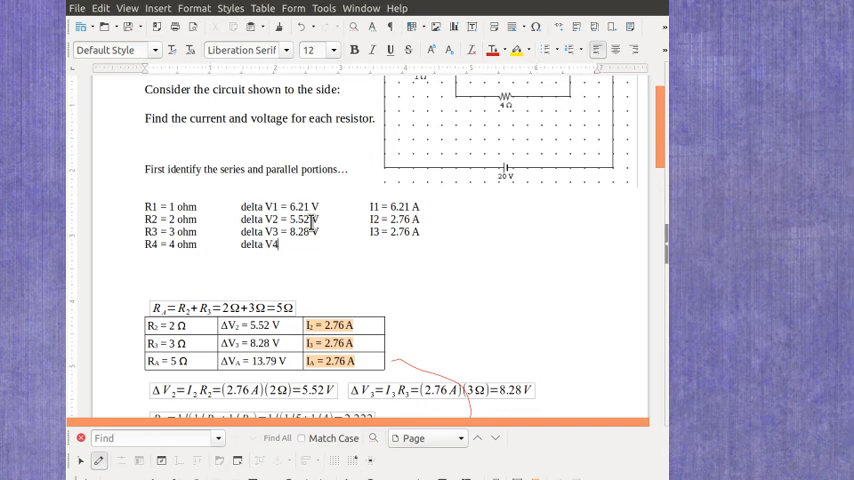
{"action": "type", "text": "="}
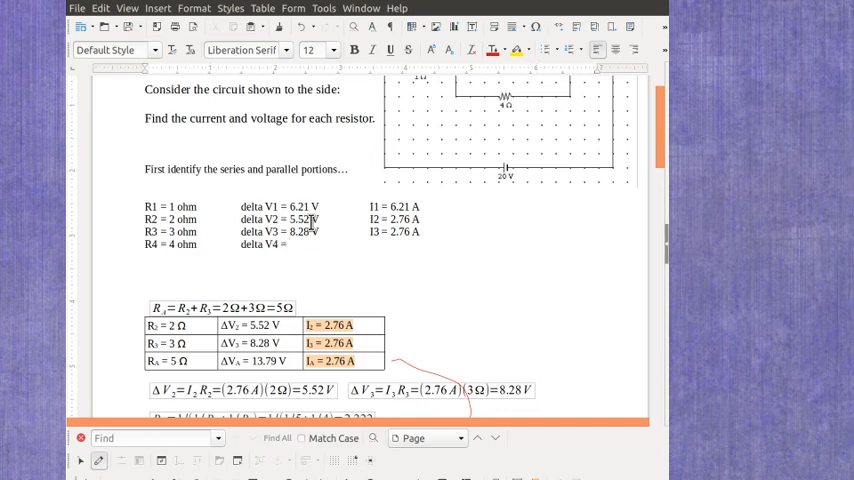
{"action": "scroll", "scroll_direction": "down", "scroll_amount": 3}
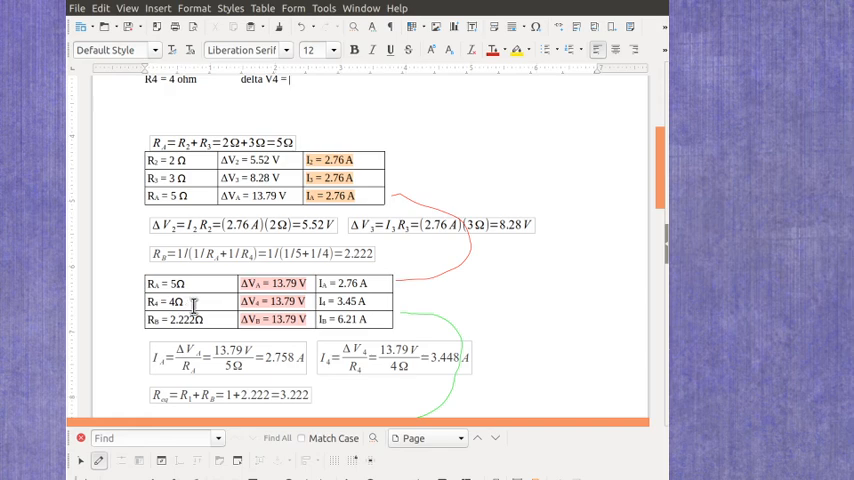
{"action": "scroll", "scroll_direction": "down", "scroll_amount": 3}
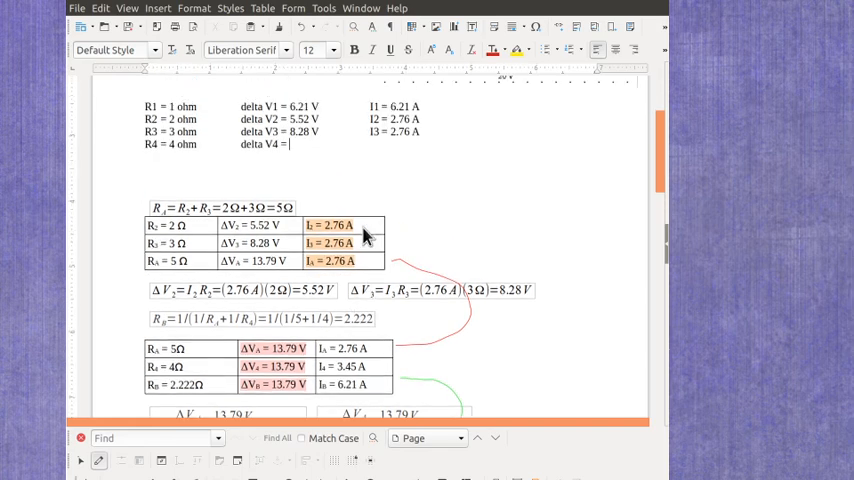
{"action": "type", "text": "13"}
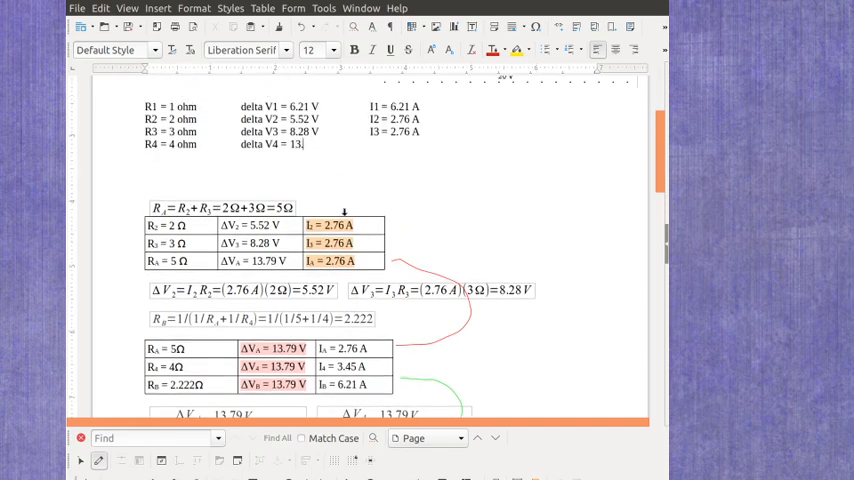
{"action": "type", "text": ".8 V"}
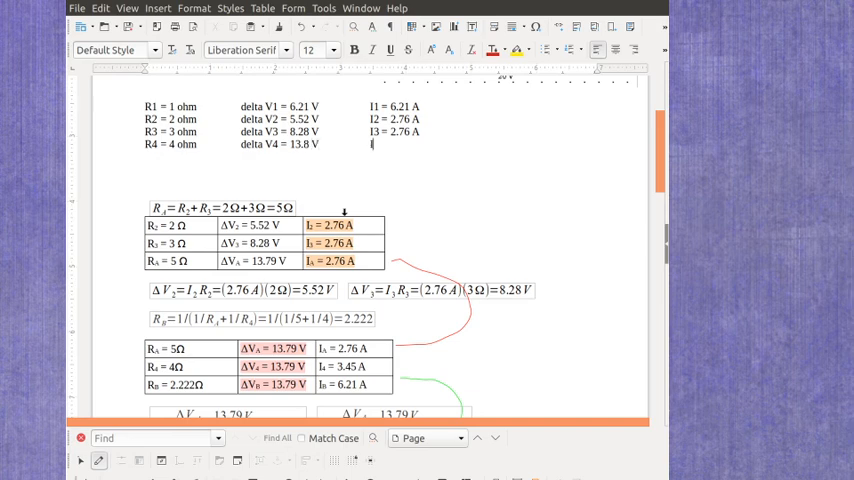
{"action": "type", "text": "I4 ="}
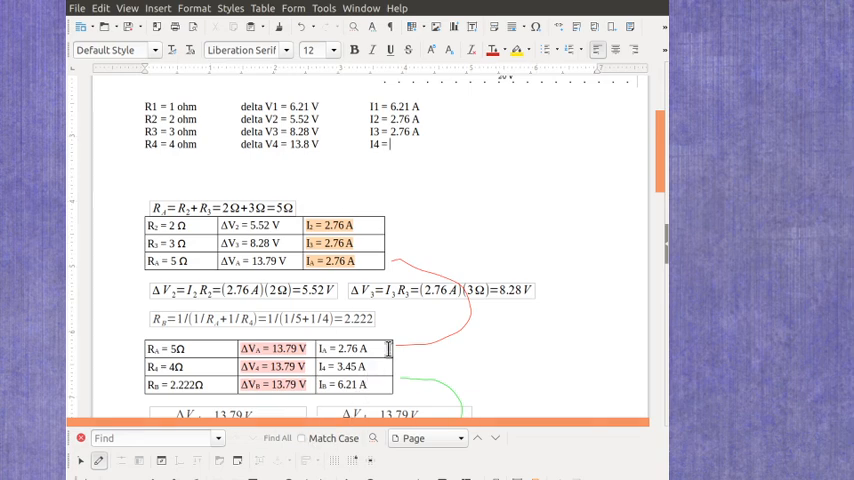
{"action": "type", "text": "3."}
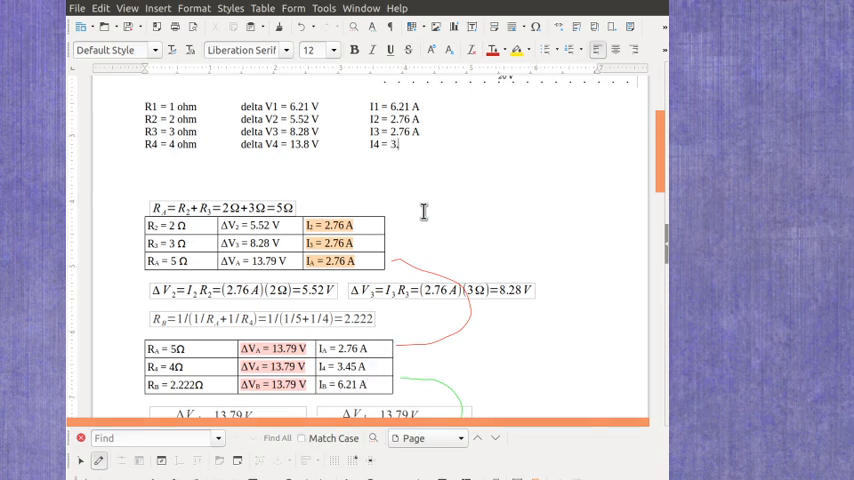
{"action": "type", "text": "45 A"}
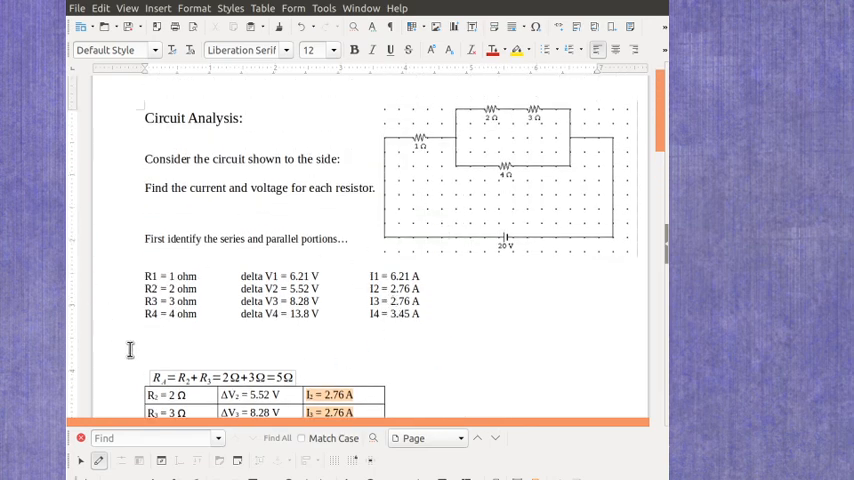
{"action": "mouse_move", "coordinate": [238, 210]}
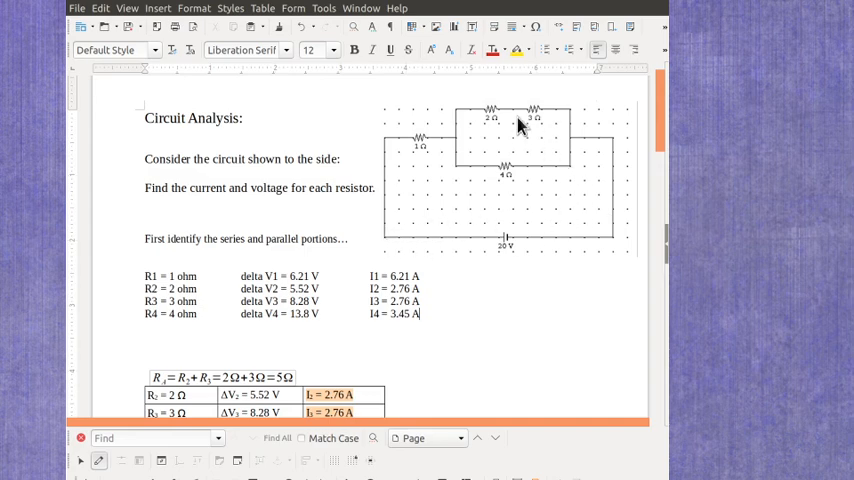
{"action": "scroll", "scroll_direction": "down", "scroll_amount": 3}
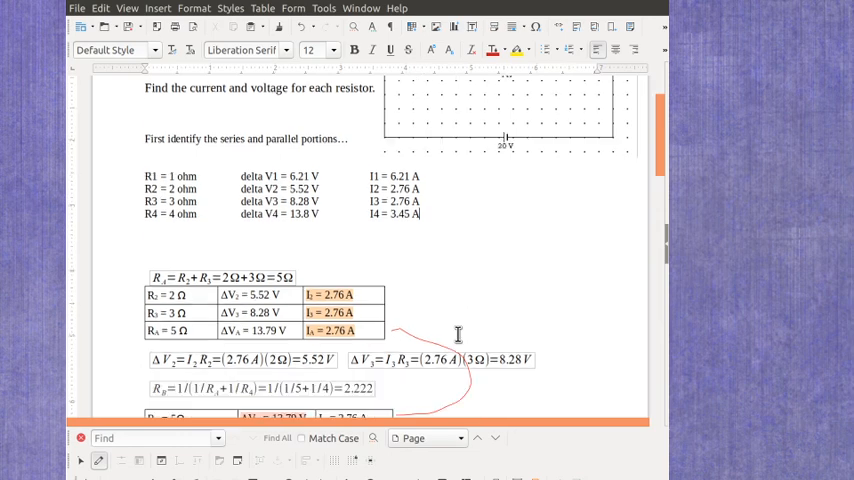
{"action": "scroll", "scroll_direction": "down", "scroll_amount": 3}
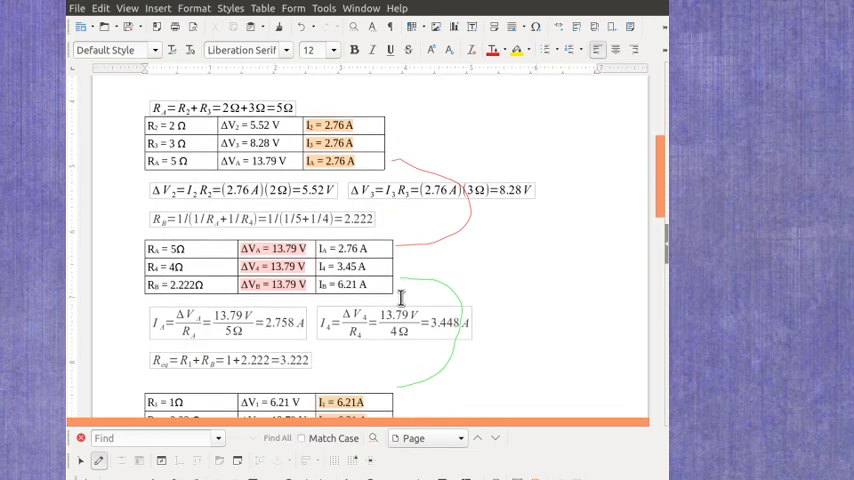